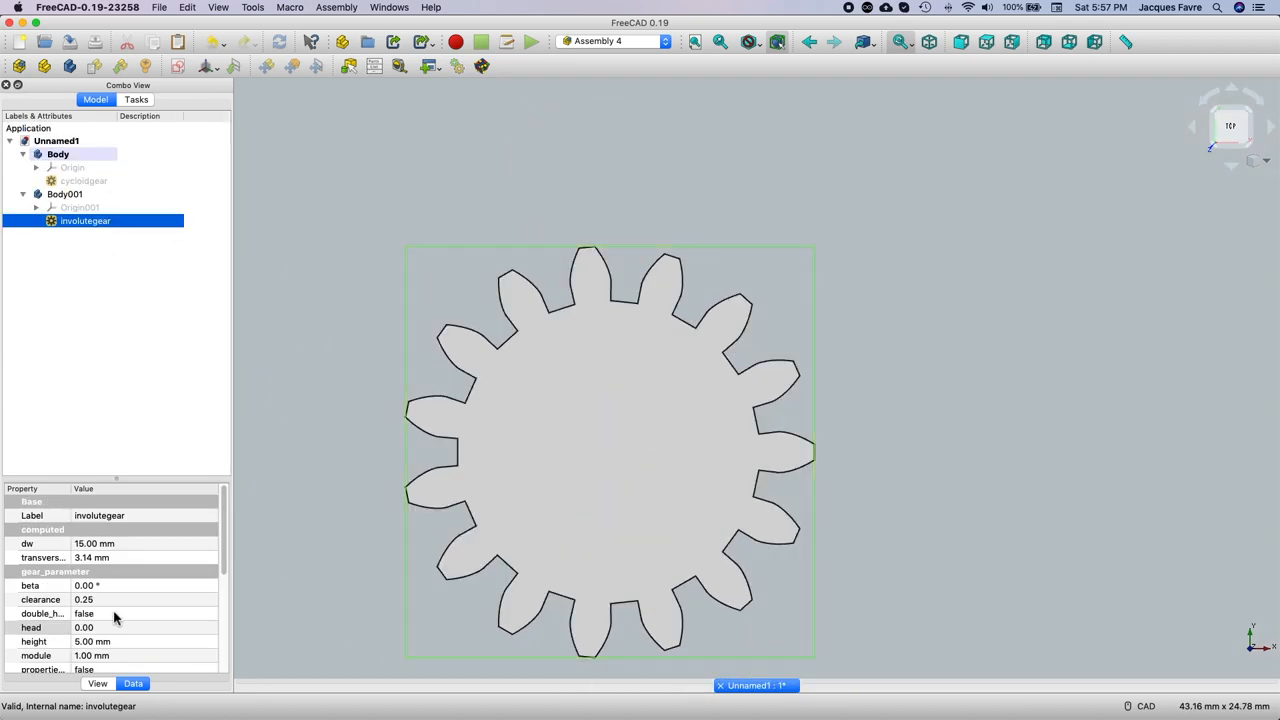
# - Set the involute gear's head value to 2, then view its display properties
pyautogui.click(140, 627)
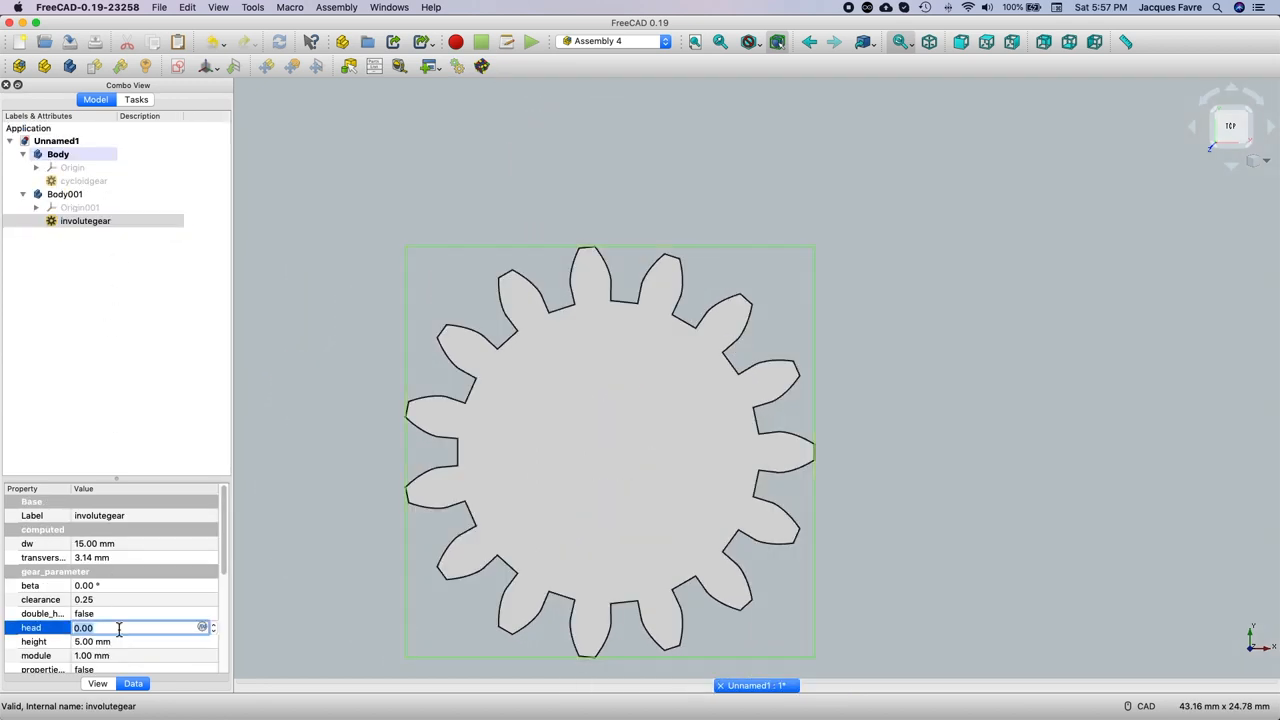
pyautogui.write('.2')
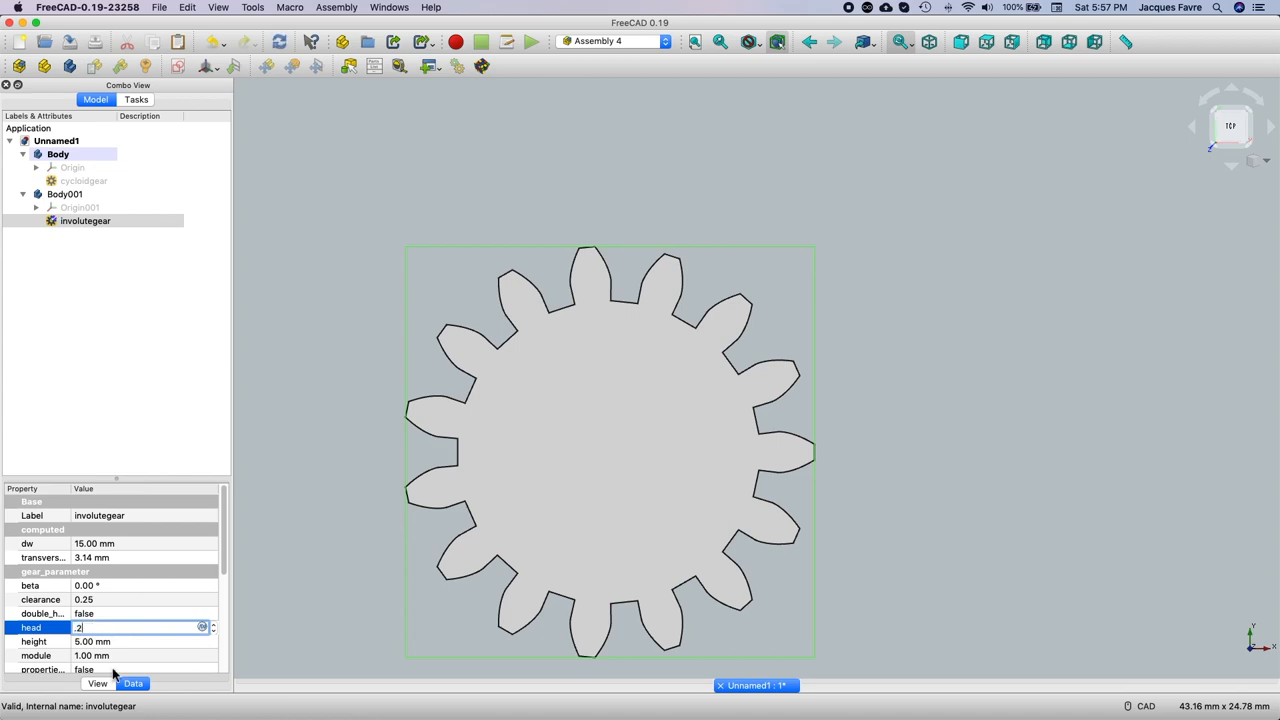
pyautogui.click(97, 683)
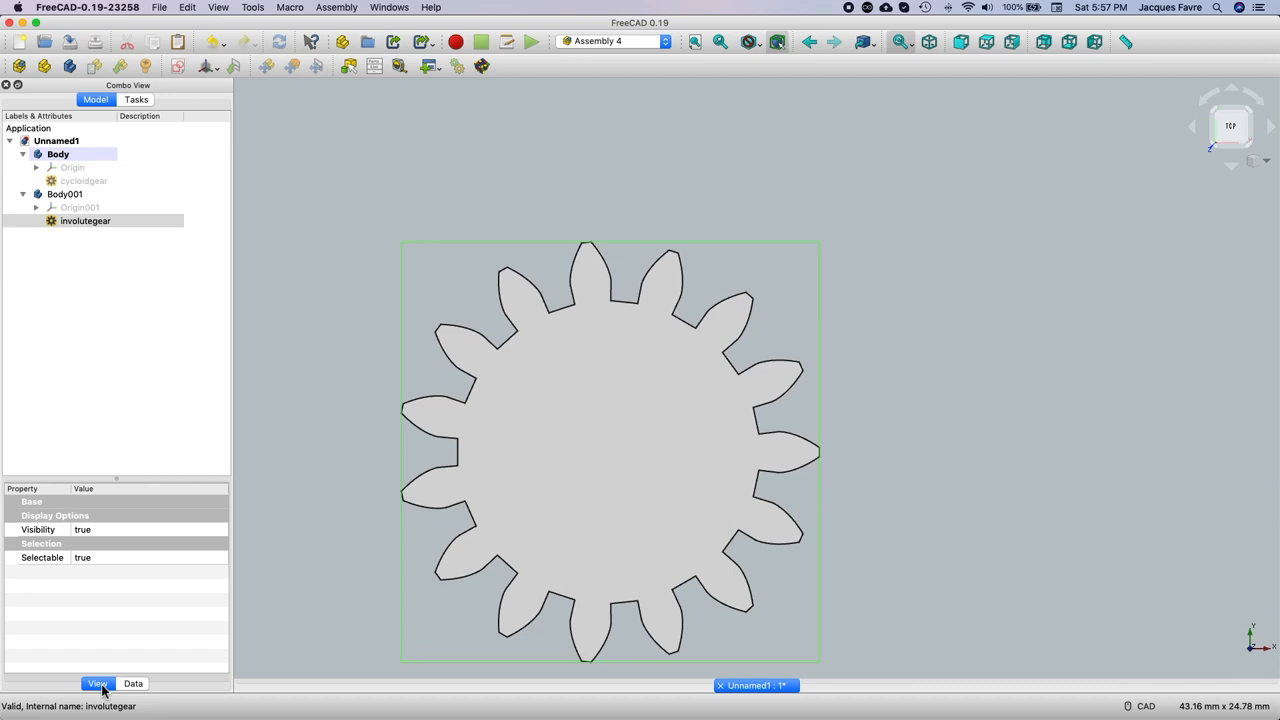
pyautogui.moveTo(313, 235)
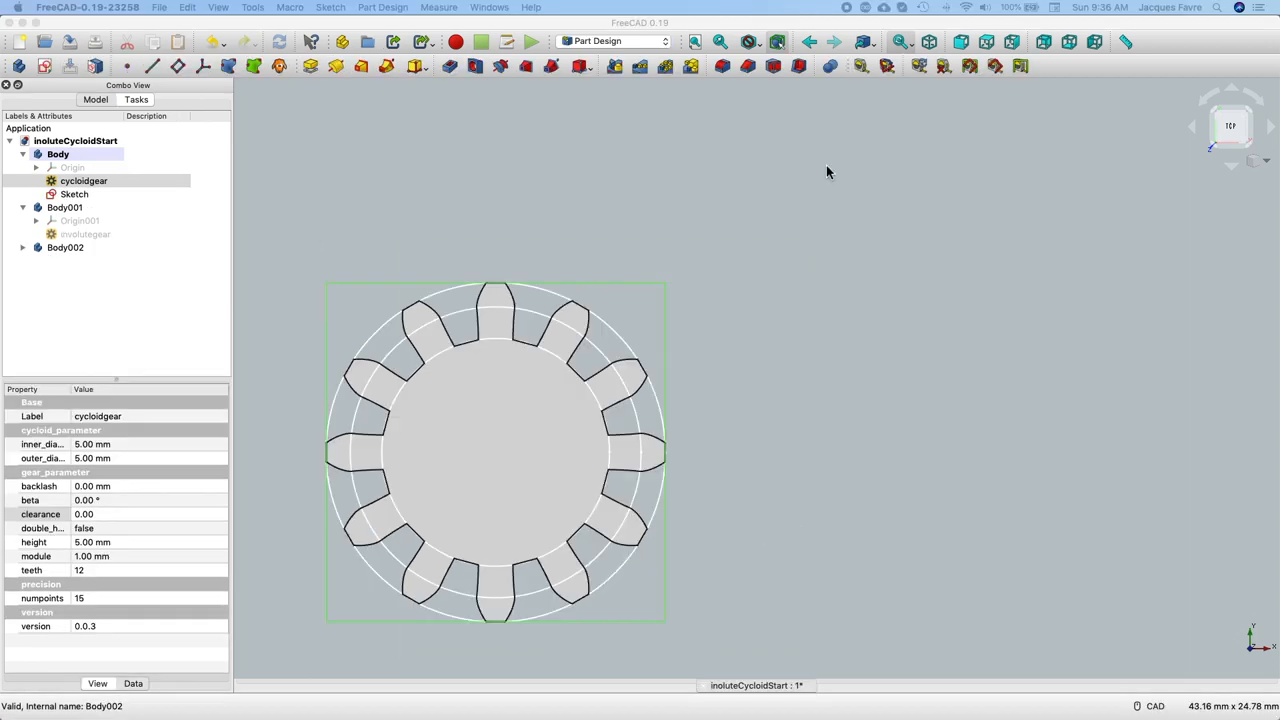
pyautogui.moveTo(517, 249)
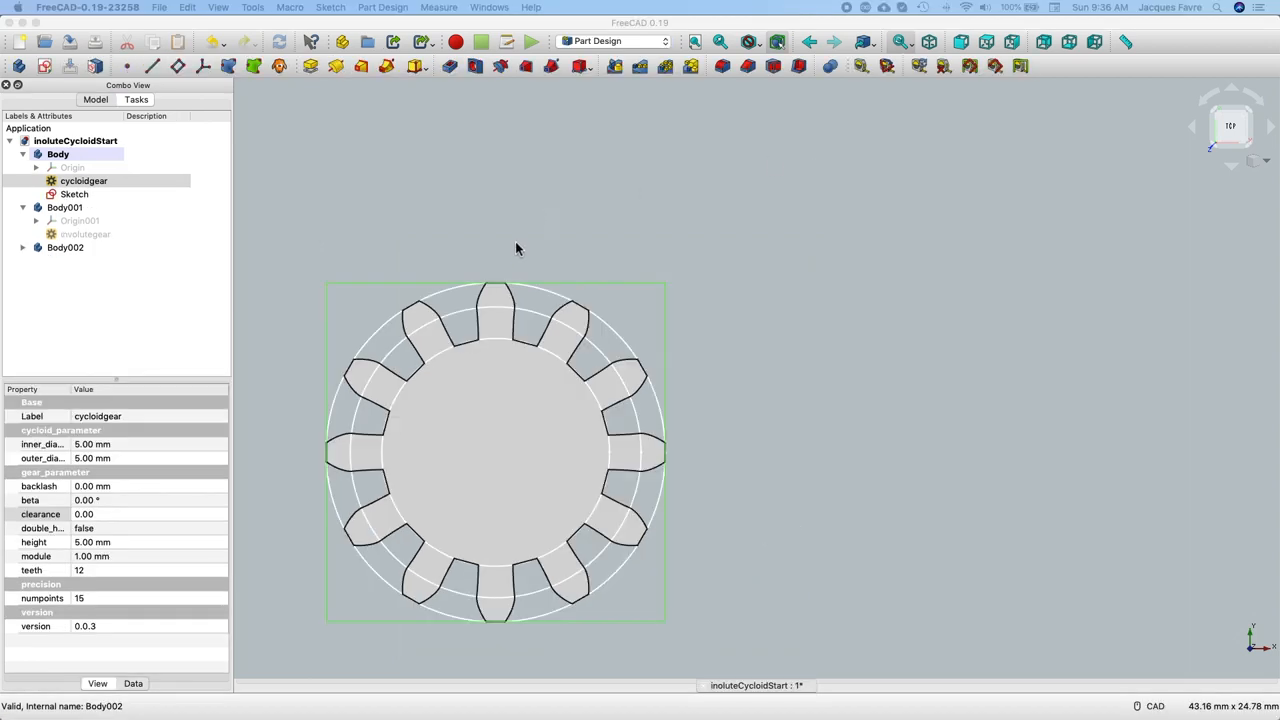
# - Select cycloidgear and edit its sketch with the 12, 14 and 9.4 mm circles
pyautogui.click(84, 181)
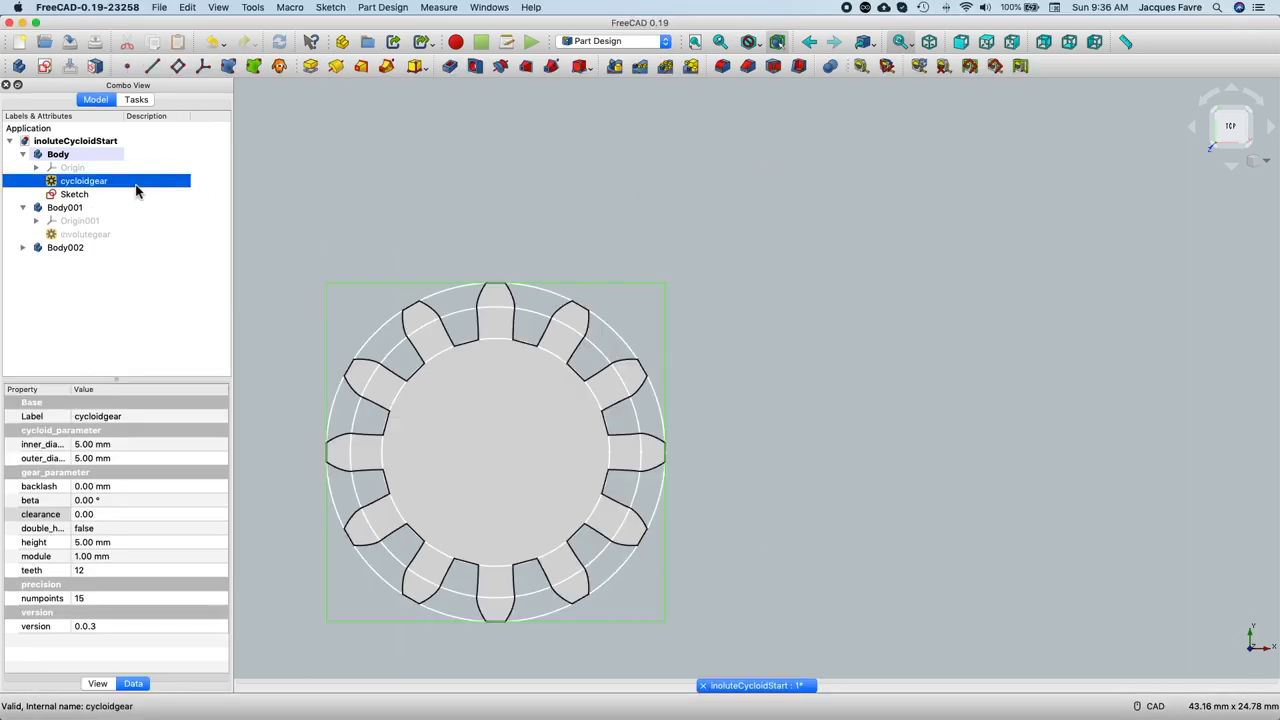
pyautogui.rightClick(74, 194)
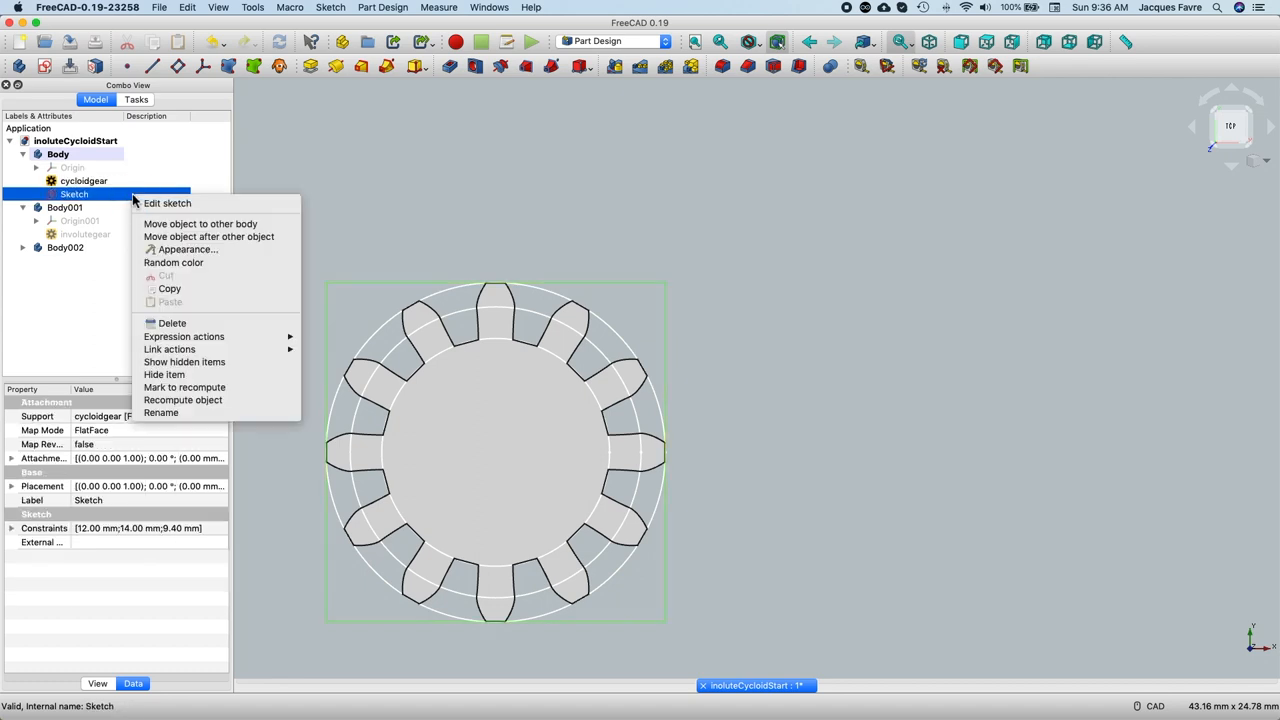
pyautogui.click(167, 203)
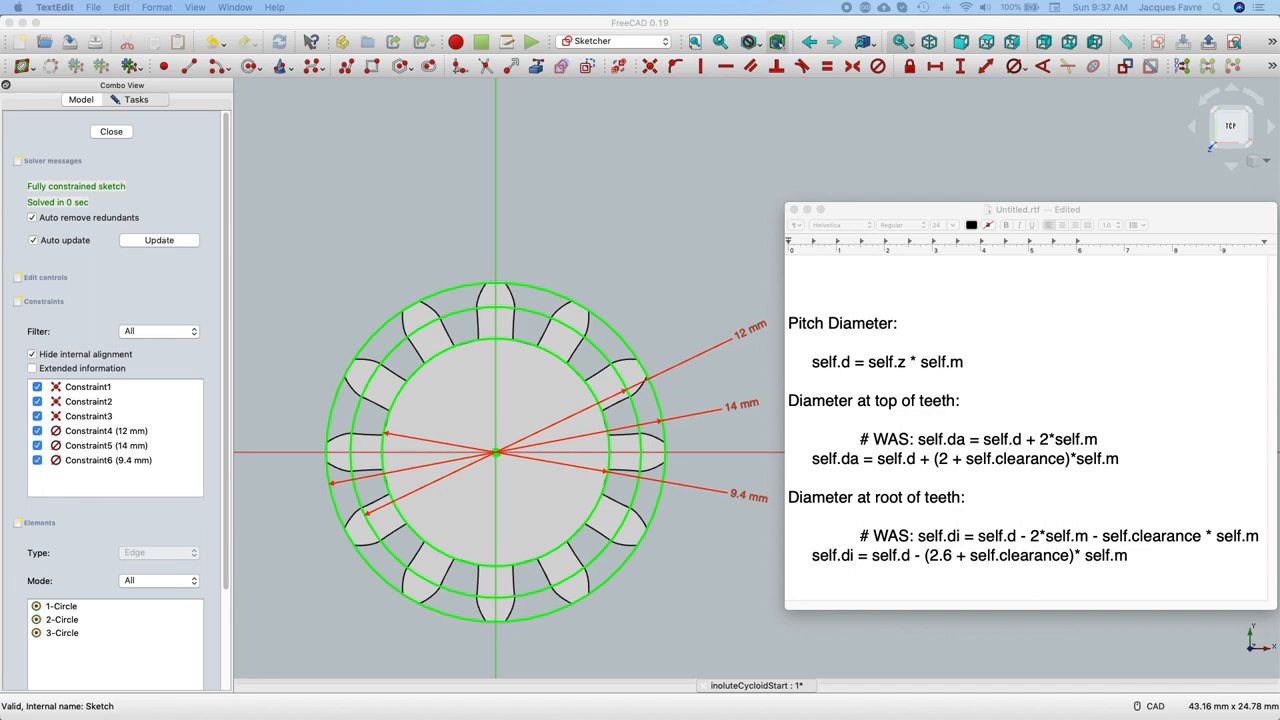
# - Set cycloidgear's clearance to 0.50, then 0.80, expanding Body002 along the way
pyautogui.click(111, 131)
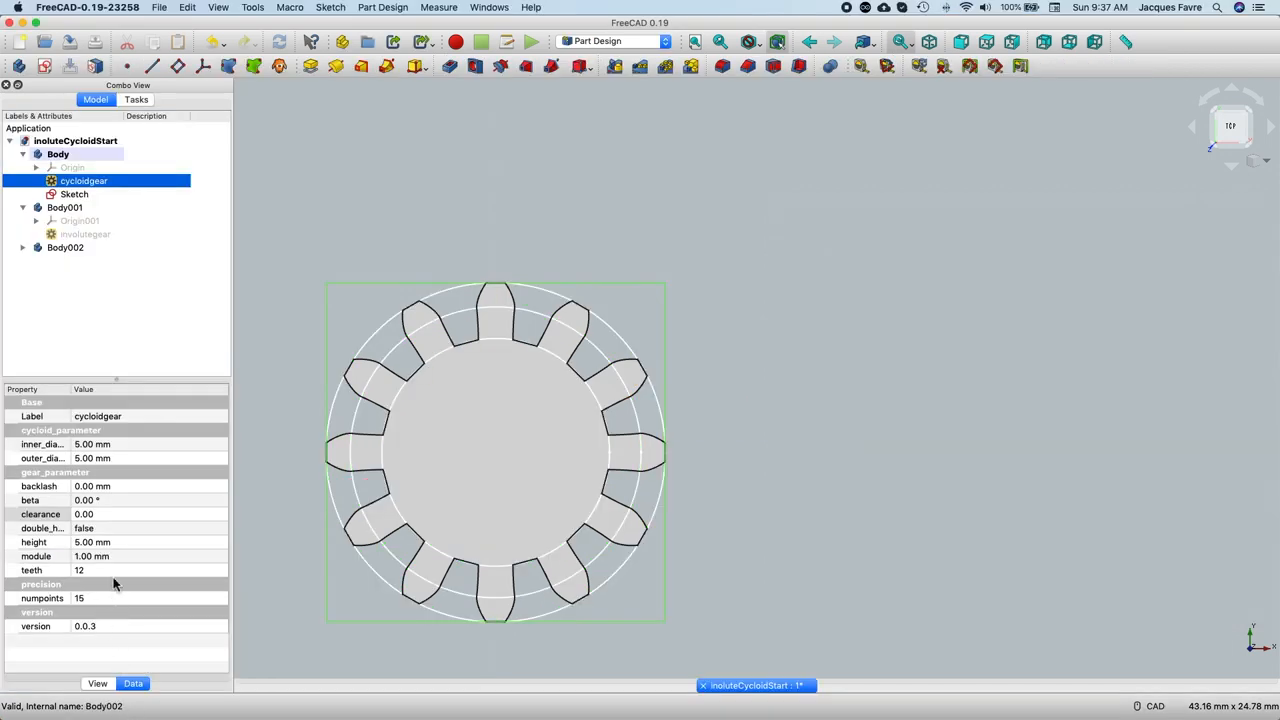
pyautogui.doubleClick(100, 514)
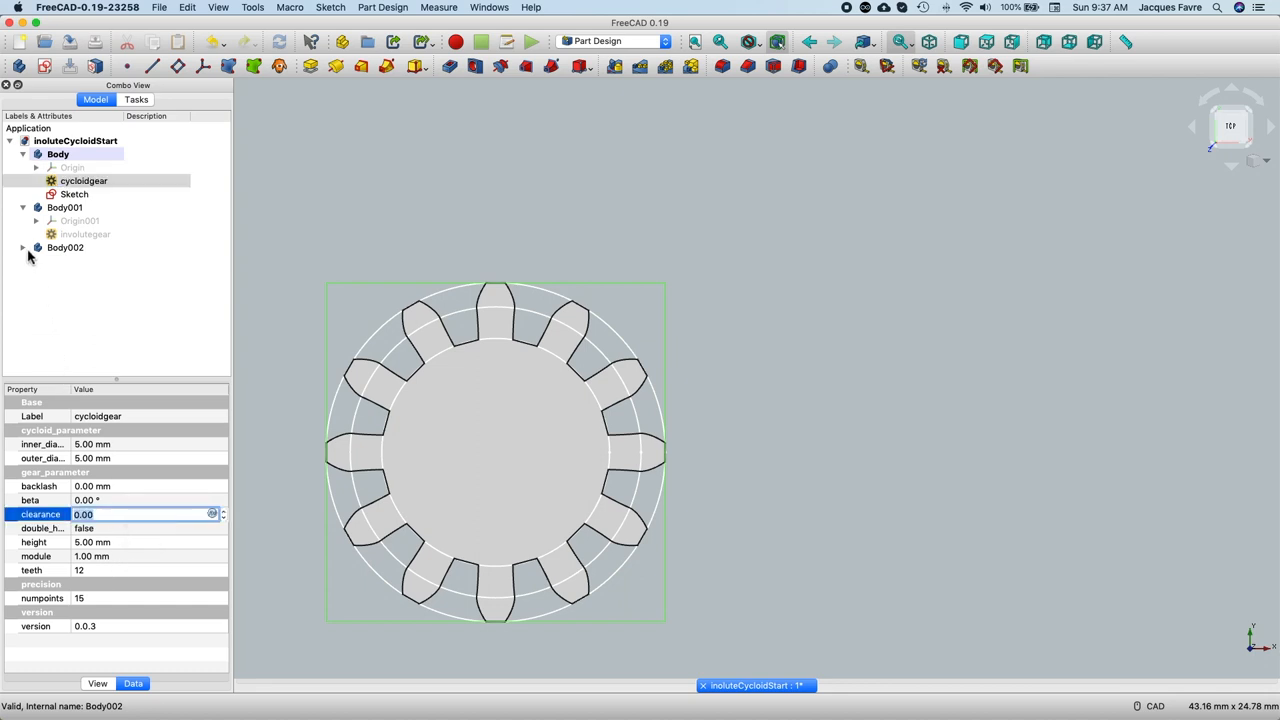
pyautogui.click(91, 274)
pyautogui.write('.')
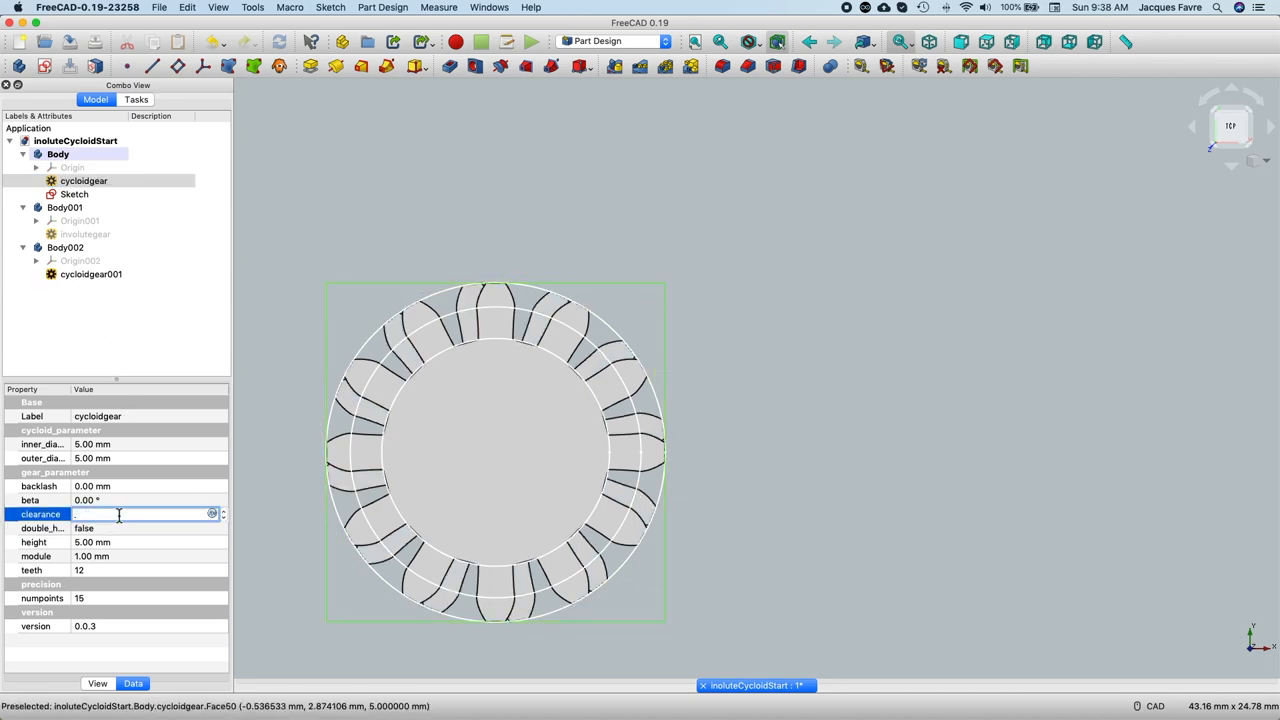
pyautogui.write('0.50')
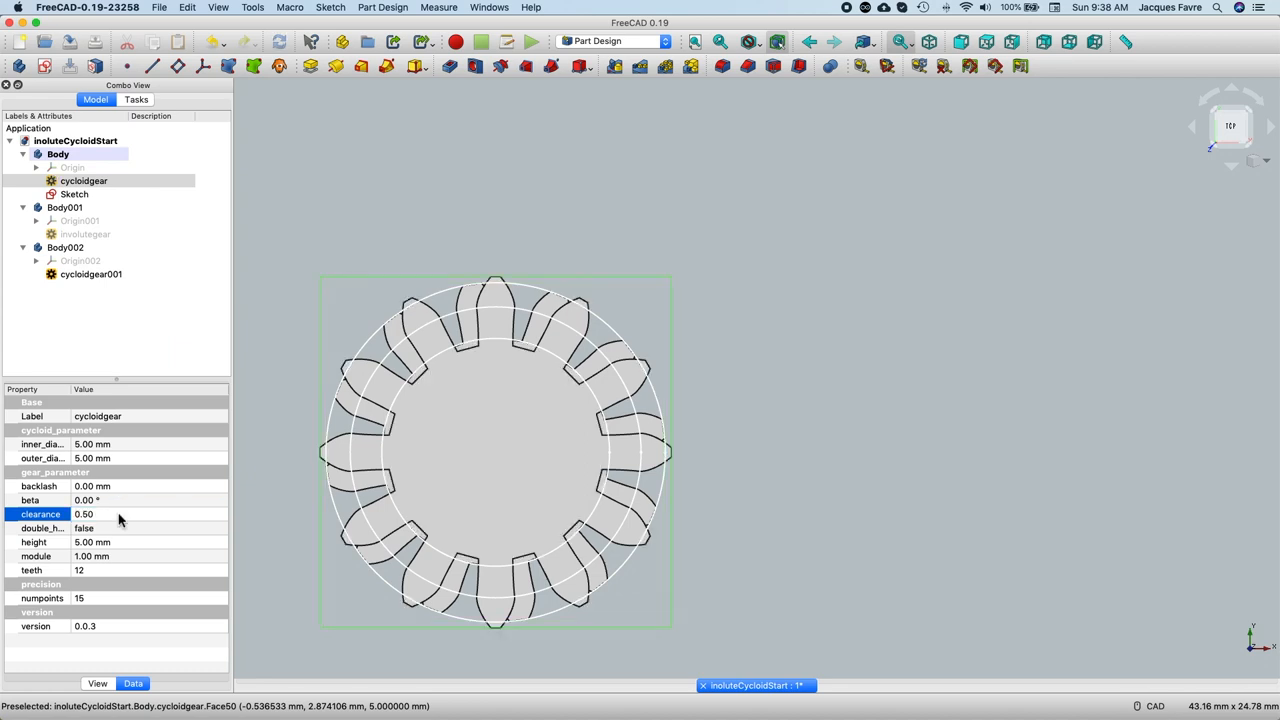
pyautogui.click(120, 514)
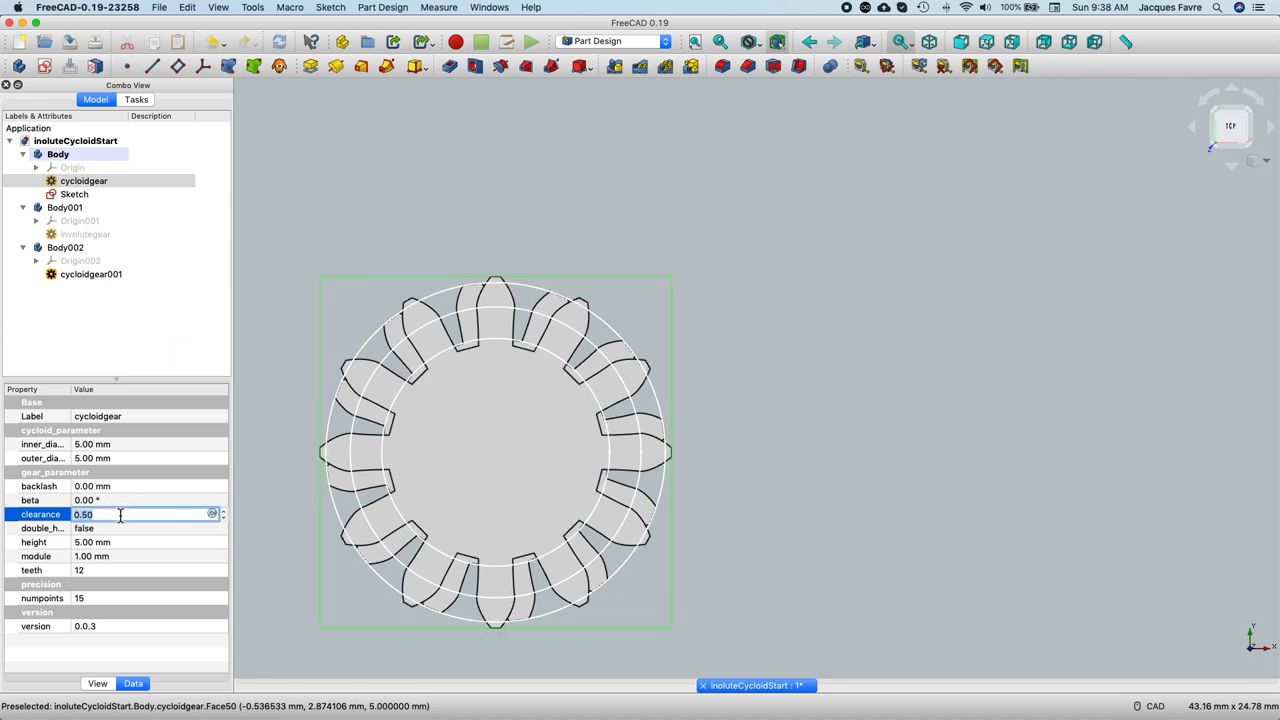
pyautogui.write('0.80')
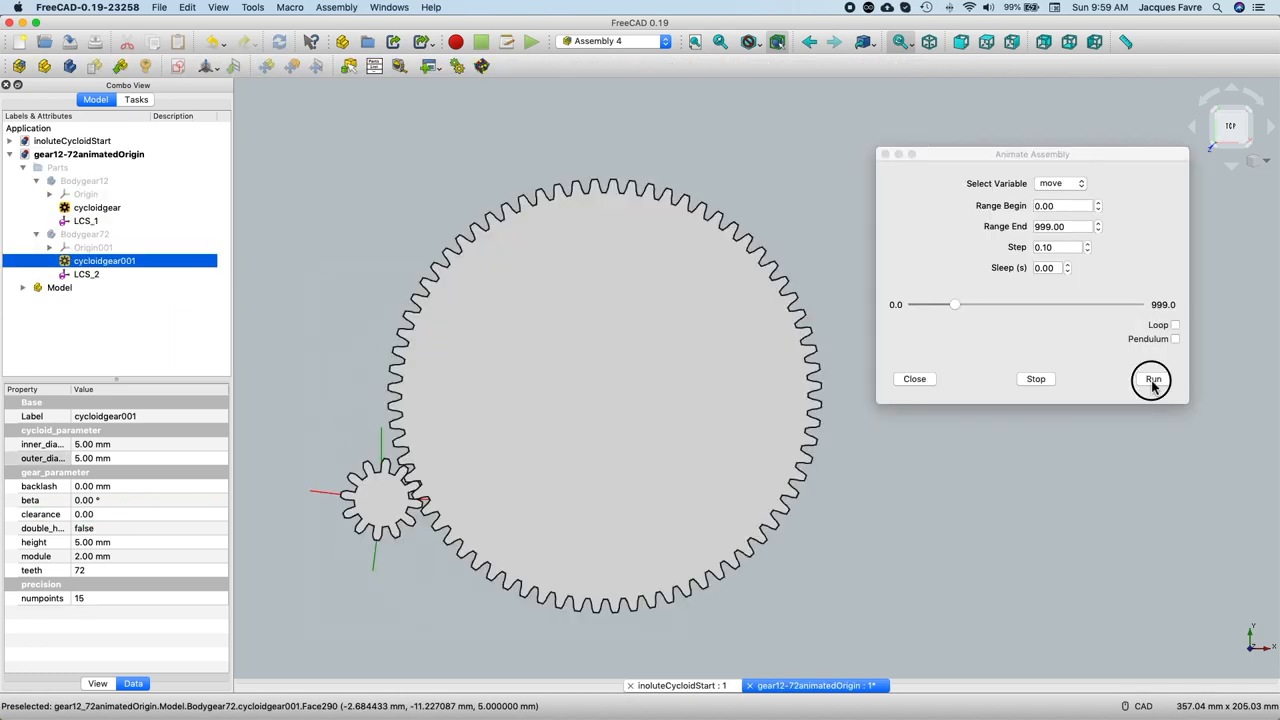
# - Run the assembly animation, select the 12-tooth gear, and rerun it
pyautogui.click(1153, 379)
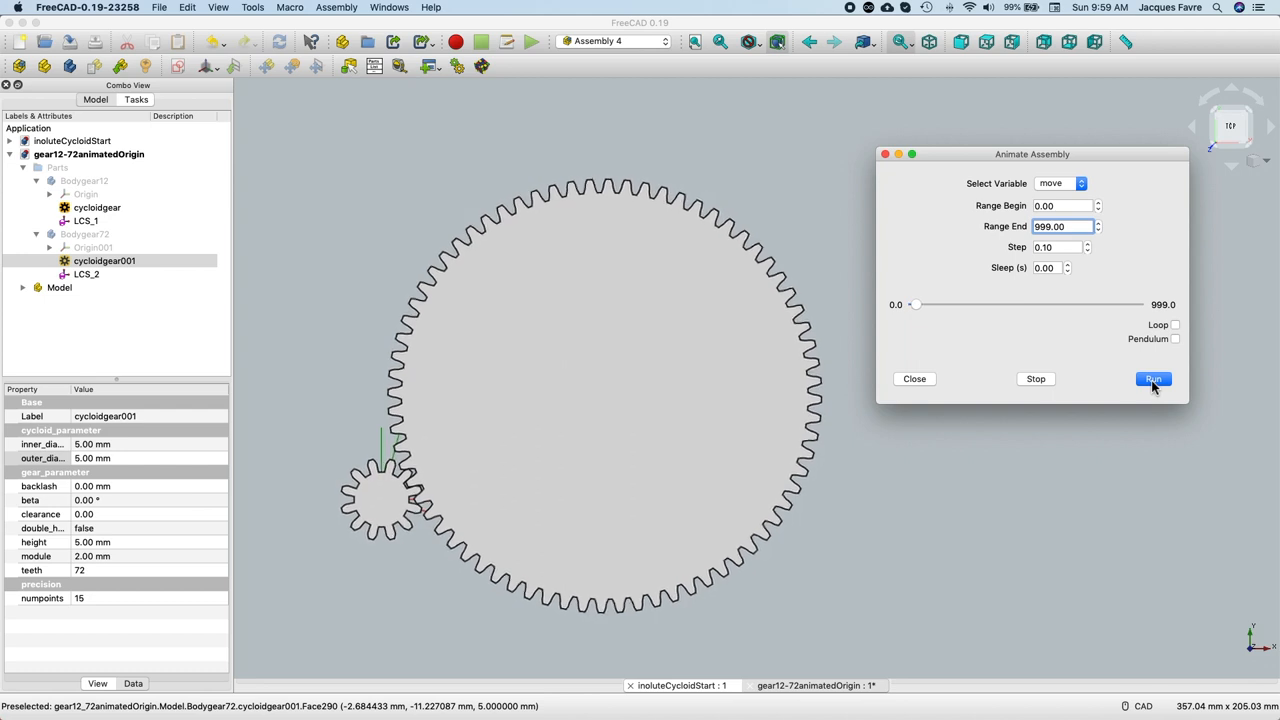
pyautogui.click(1153, 378)
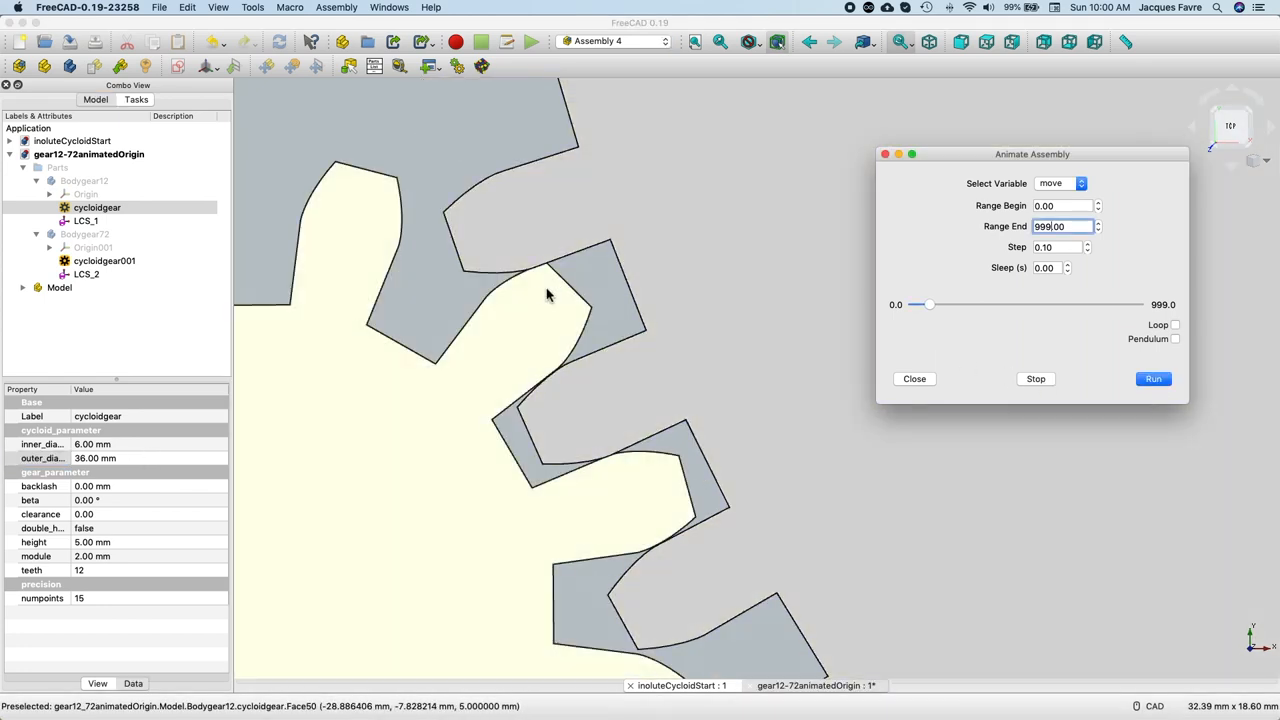
pyautogui.click(1153, 378)
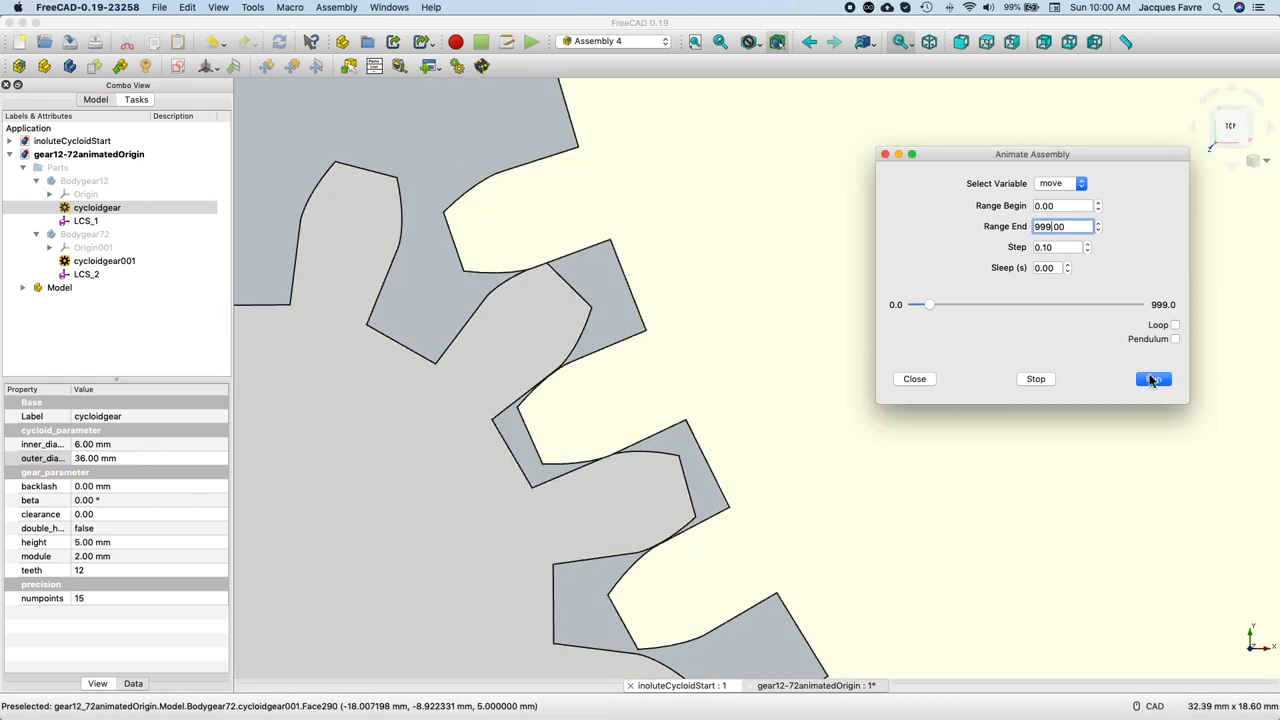
pyautogui.click(1153, 379)
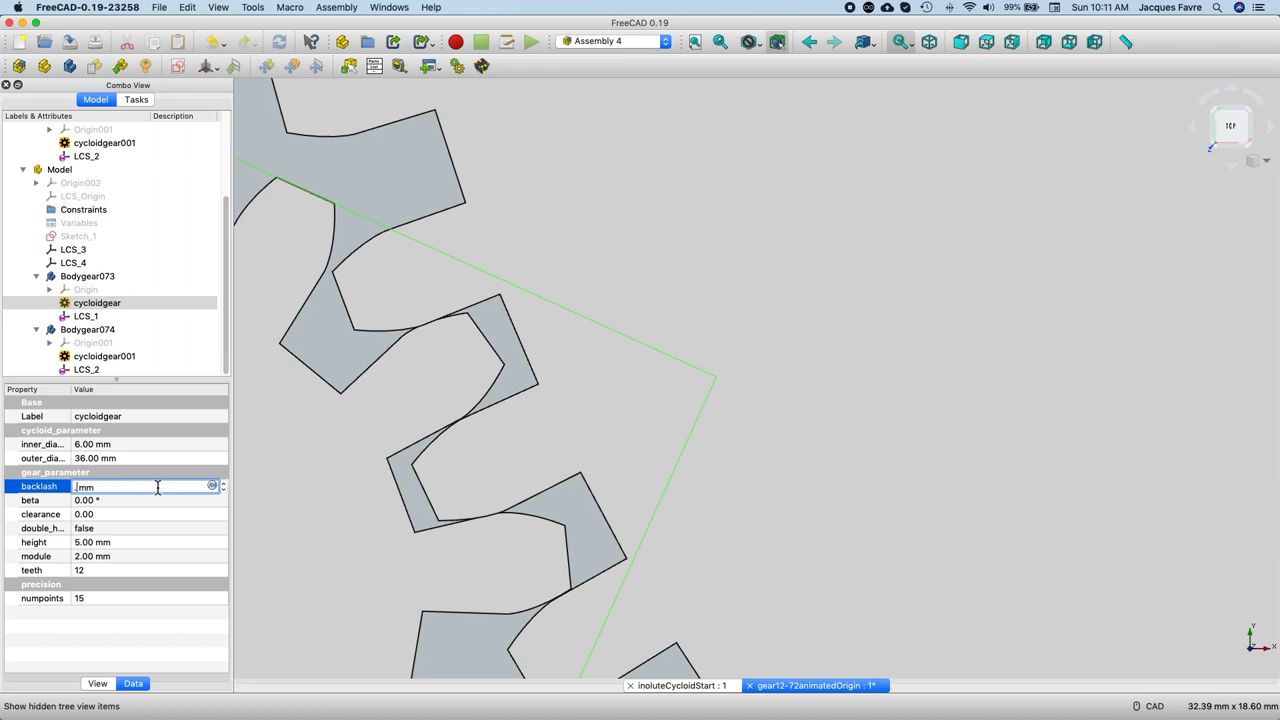
# - Enter the 12-tooth gear's backlash and reselect the Bodygear074 link to check gaps
pyautogui.write('15.00 µm')
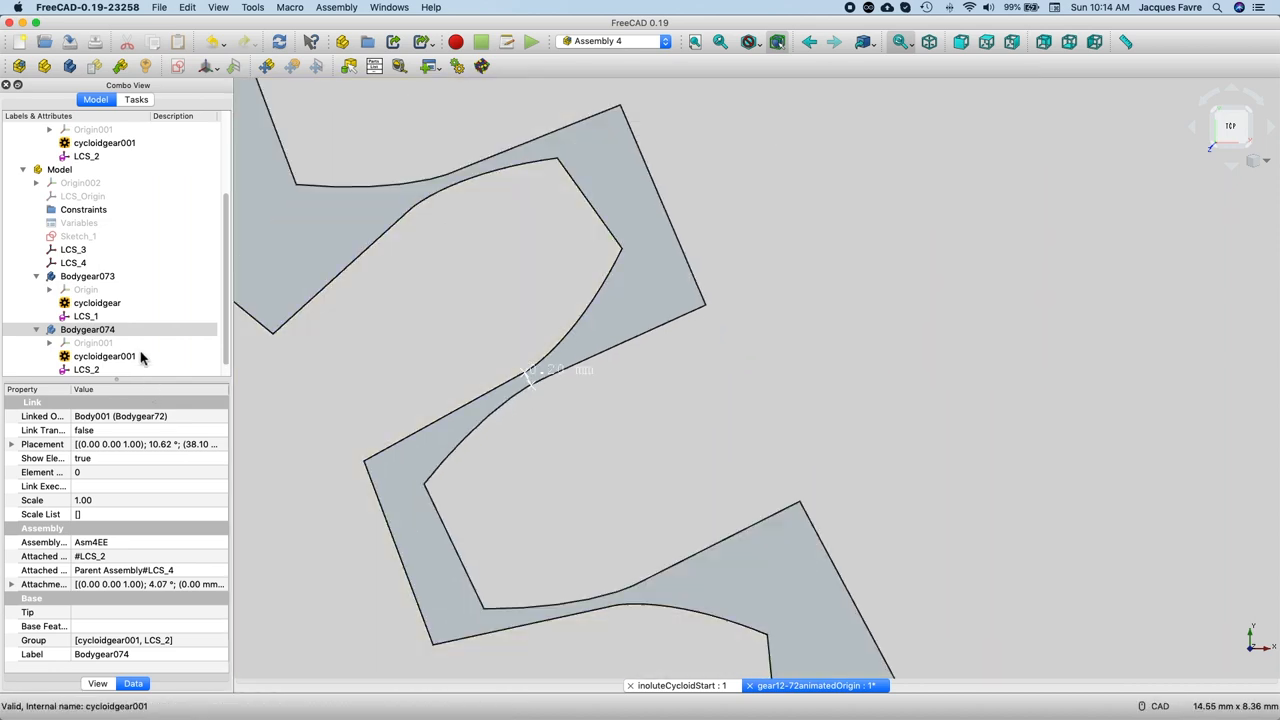
pyautogui.click(104, 356)
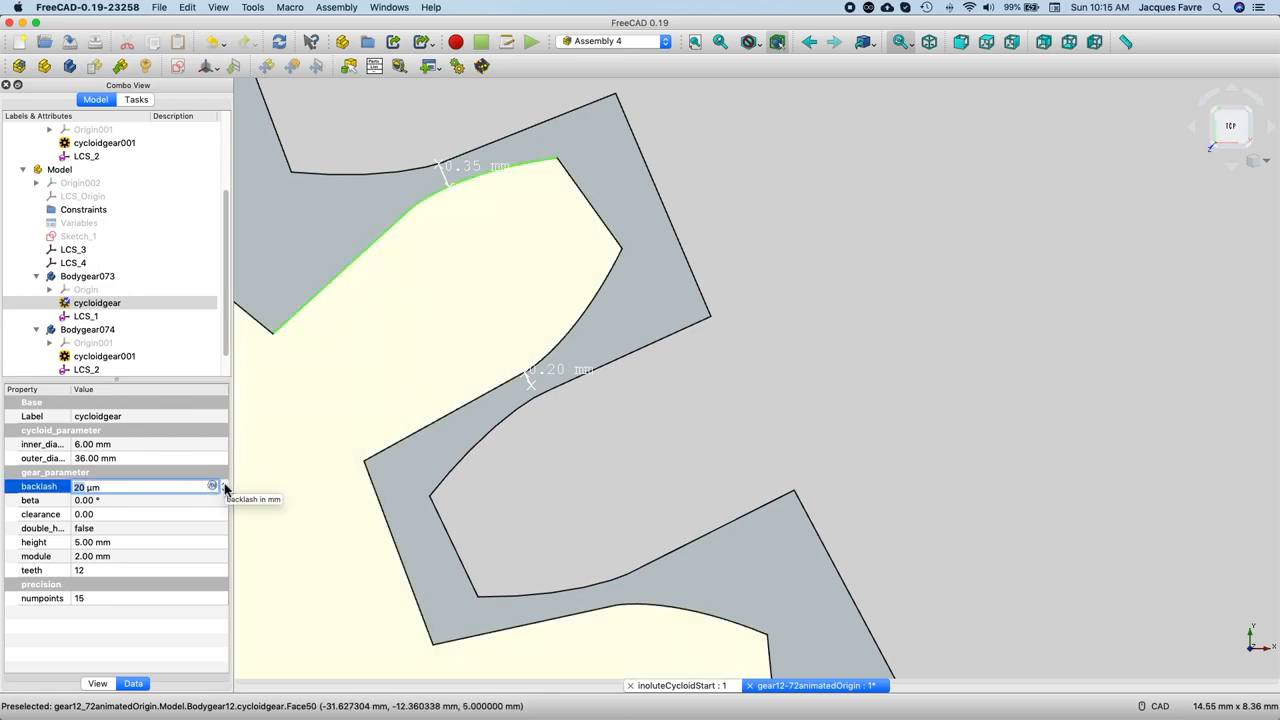
pyautogui.click(104, 356)
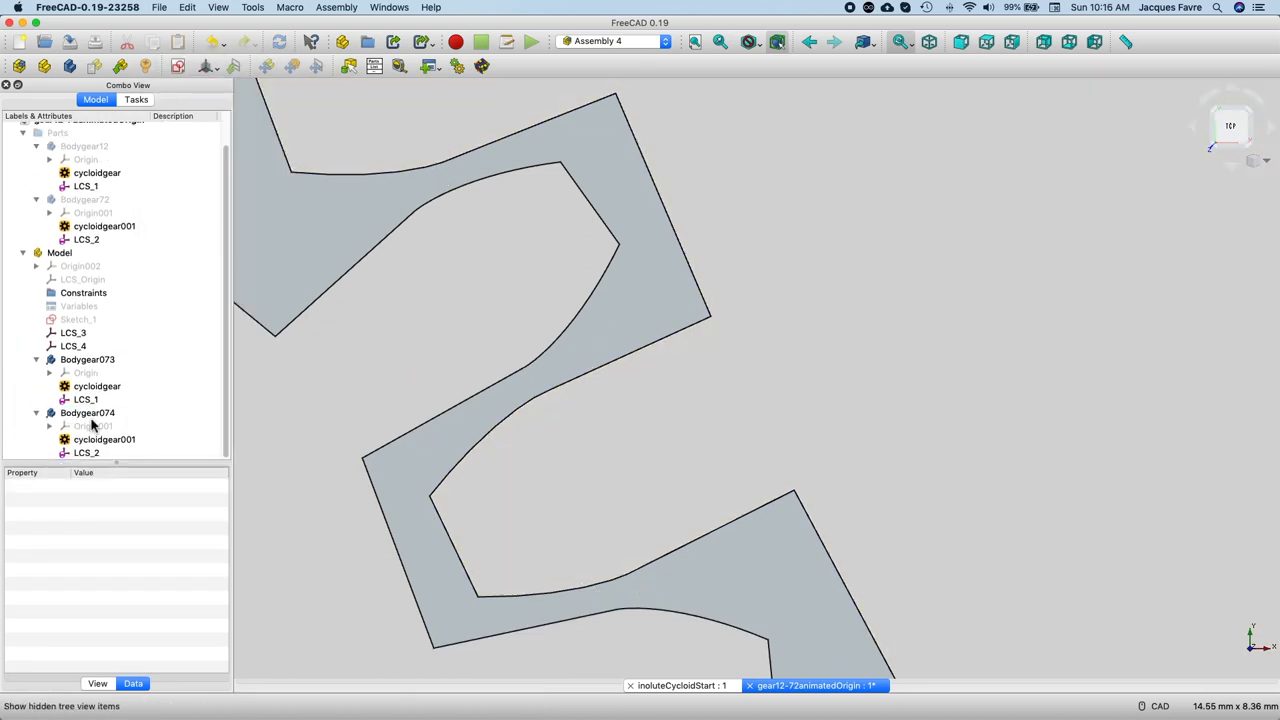
# - Change the constant offset in Bodygear074's placement angle formula to 10.92
pyautogui.click(87, 412)
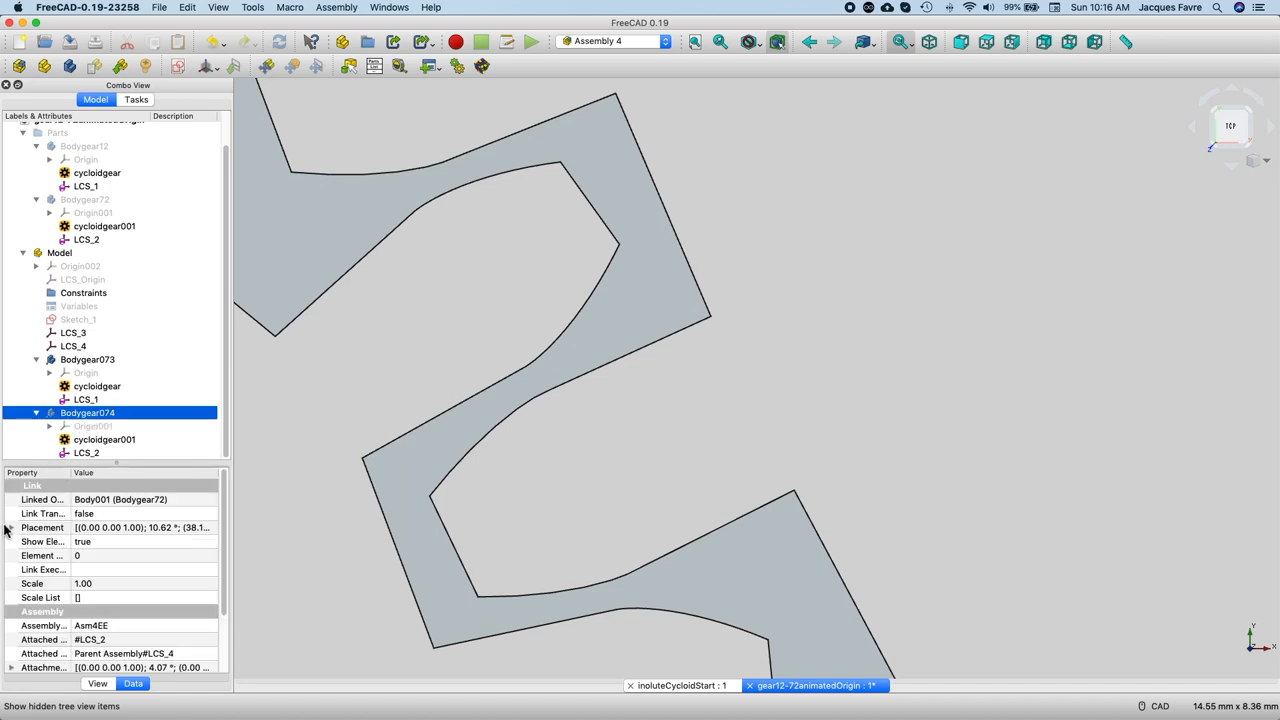
pyautogui.click(11, 527)
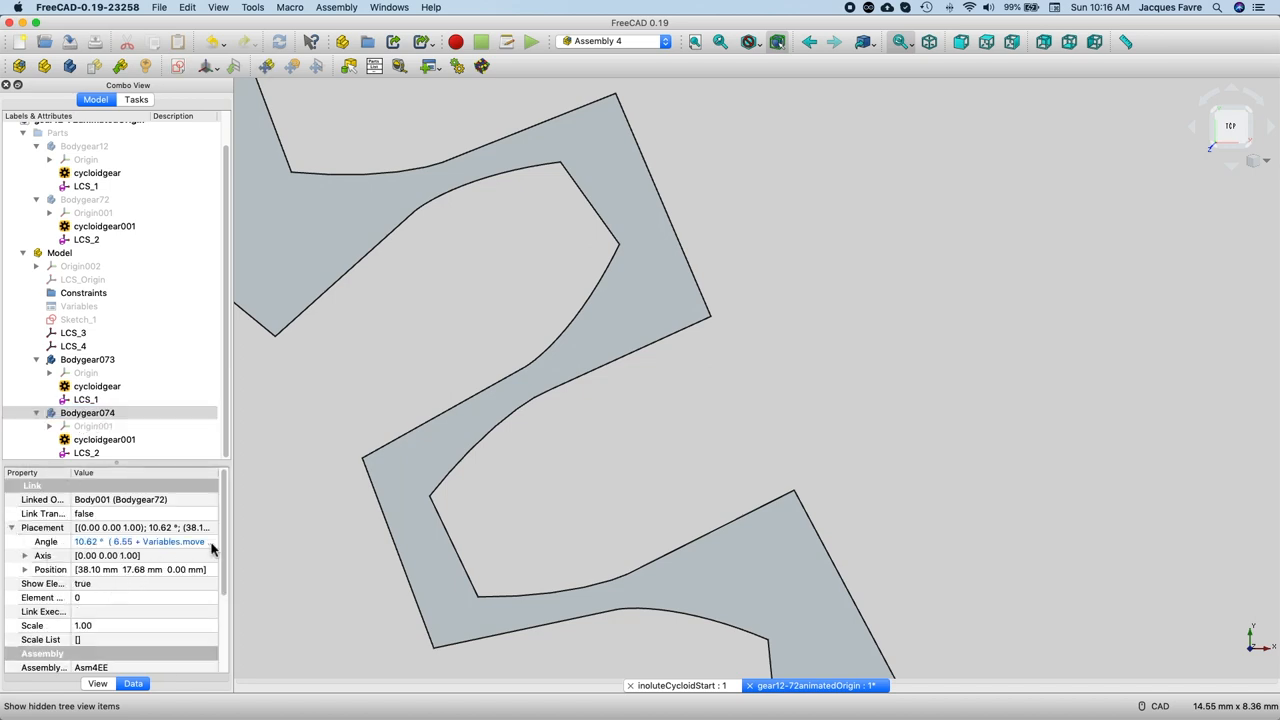
pyautogui.click(140, 541)
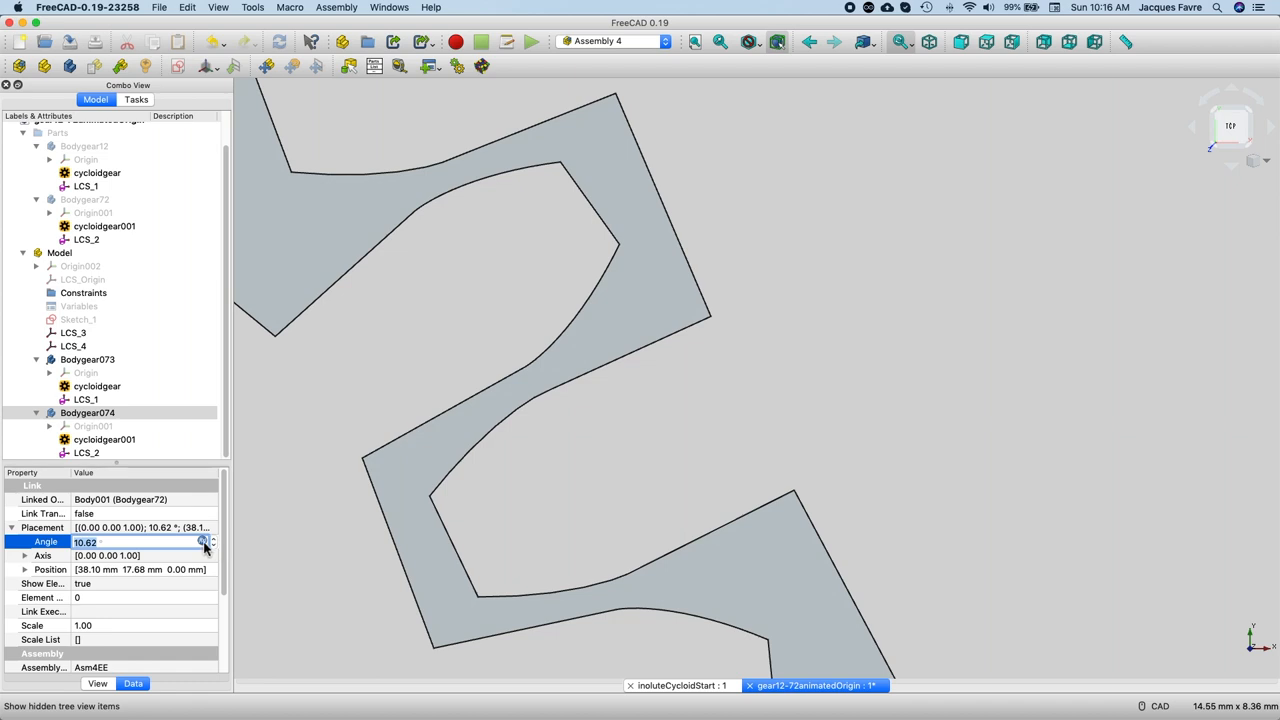
pyautogui.click(203, 541)
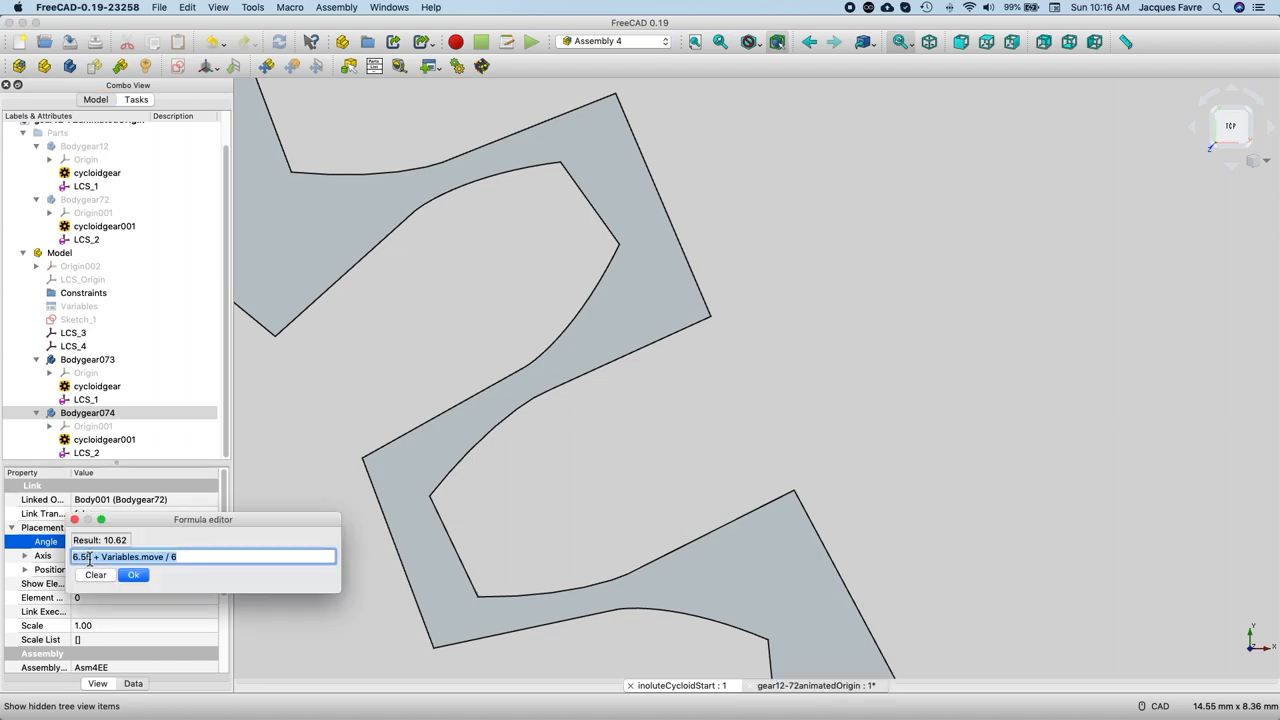
pyautogui.click(133, 574)
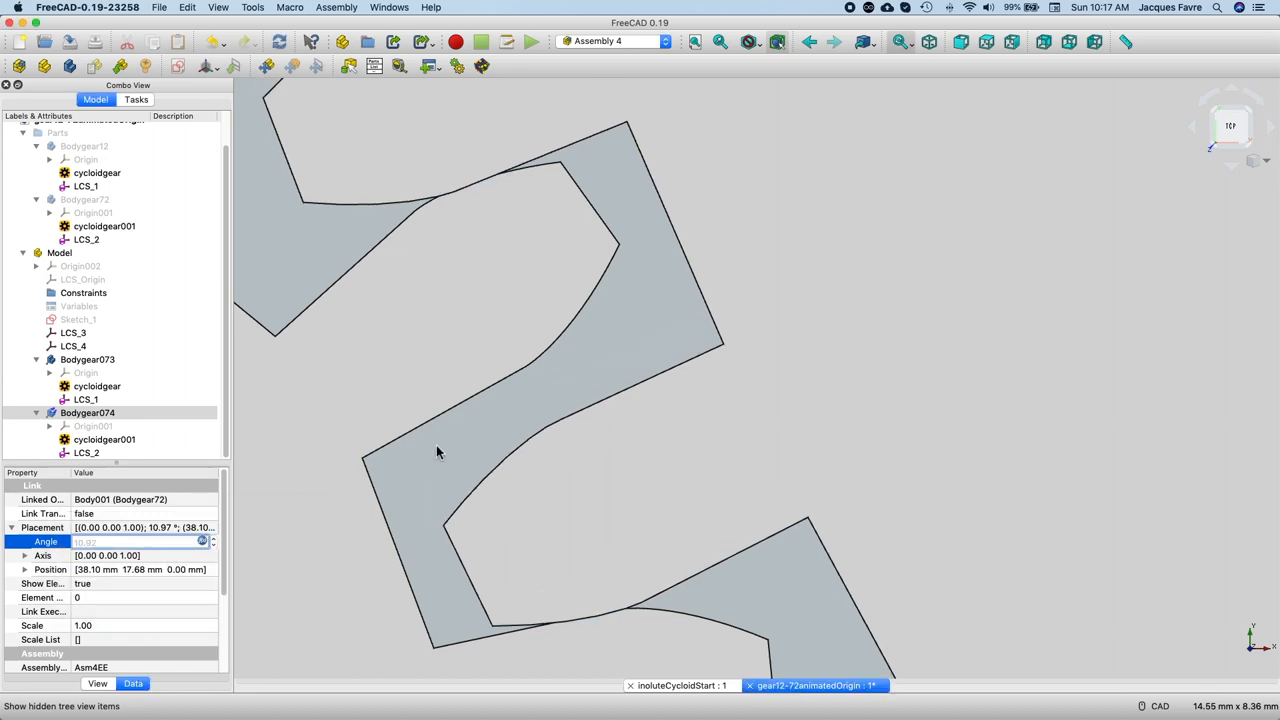
pyautogui.write('10.92')
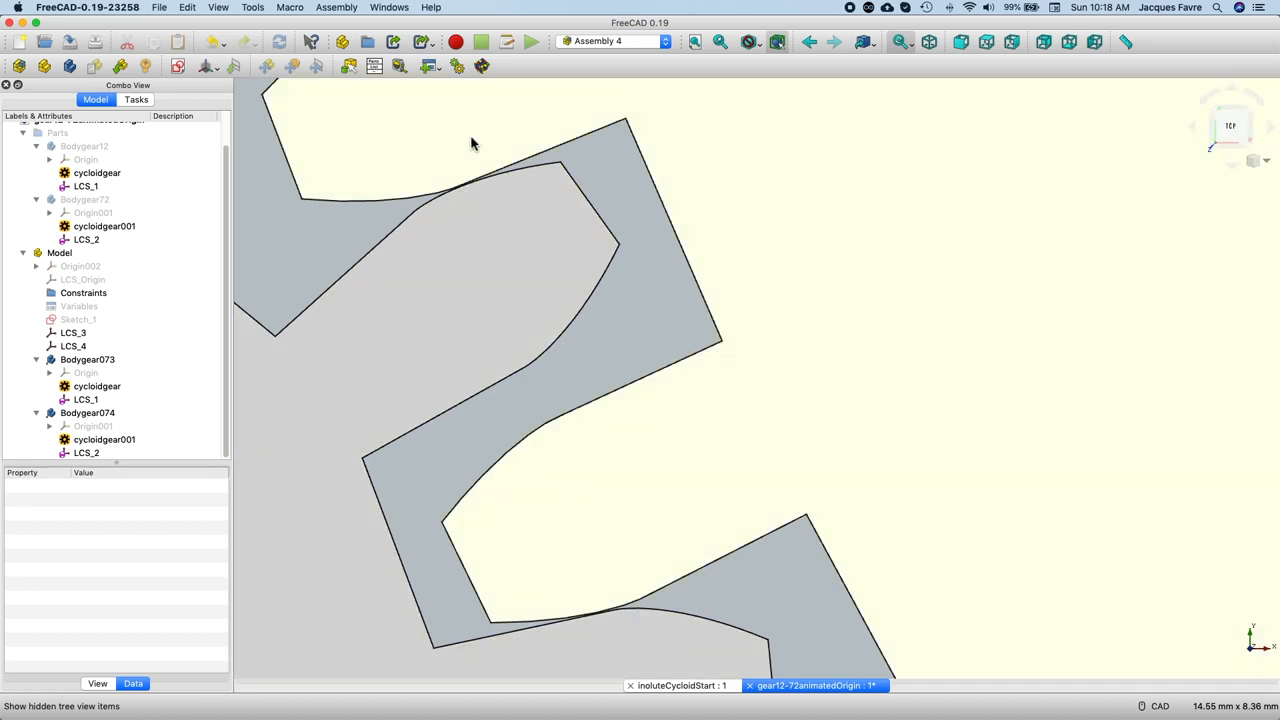
# - Run and stop the meshing animation, then select the 12-tooth cycloid gear
pyautogui.click(1091, 425)
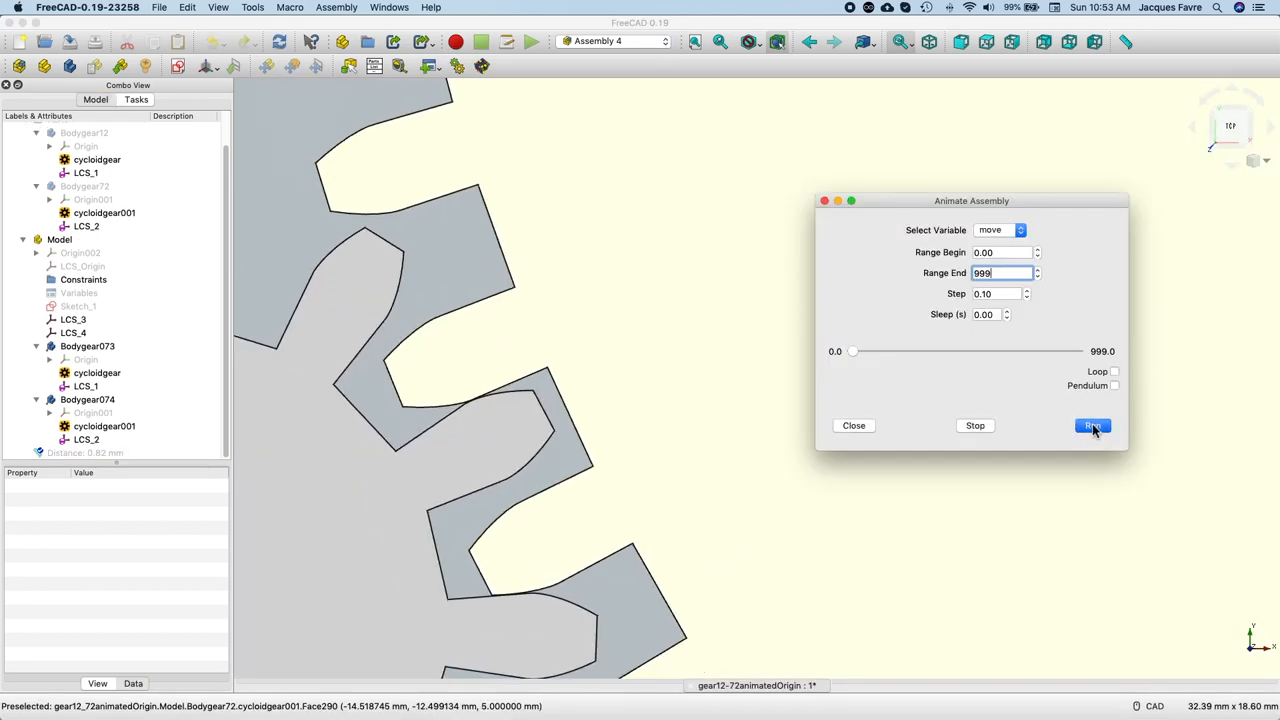
pyautogui.click(1092, 425)
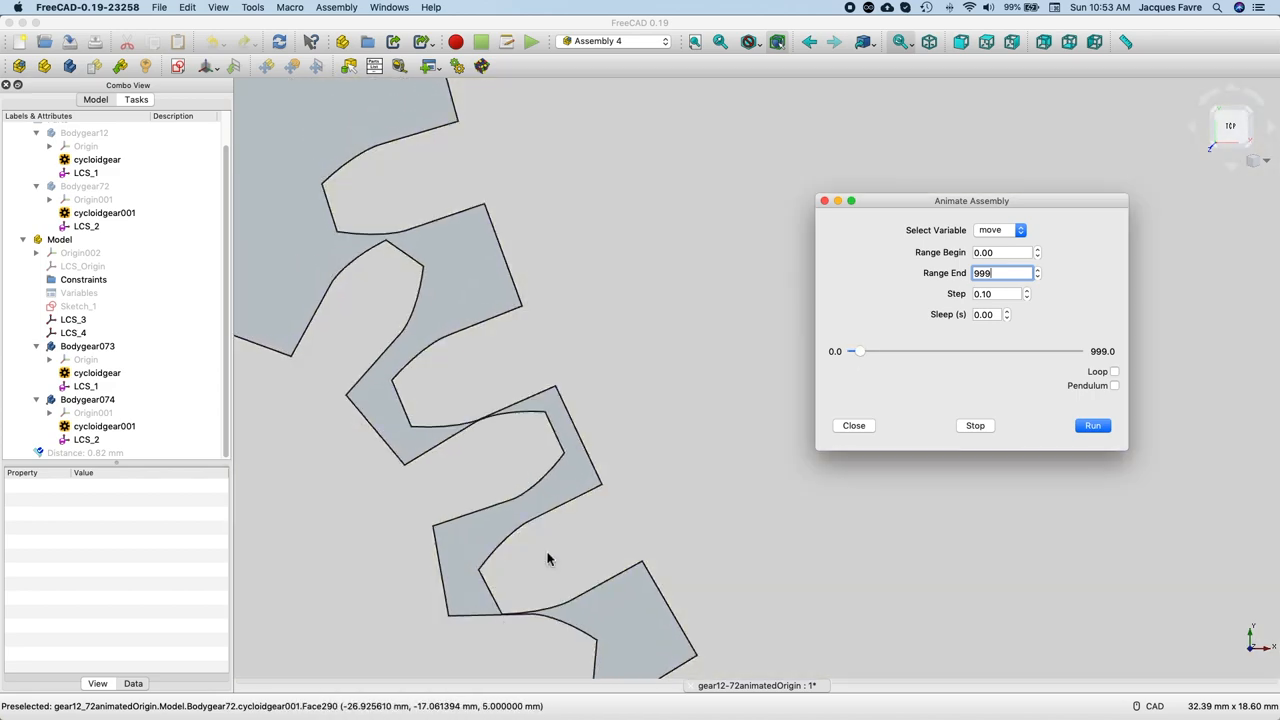
pyautogui.click(1092, 425)
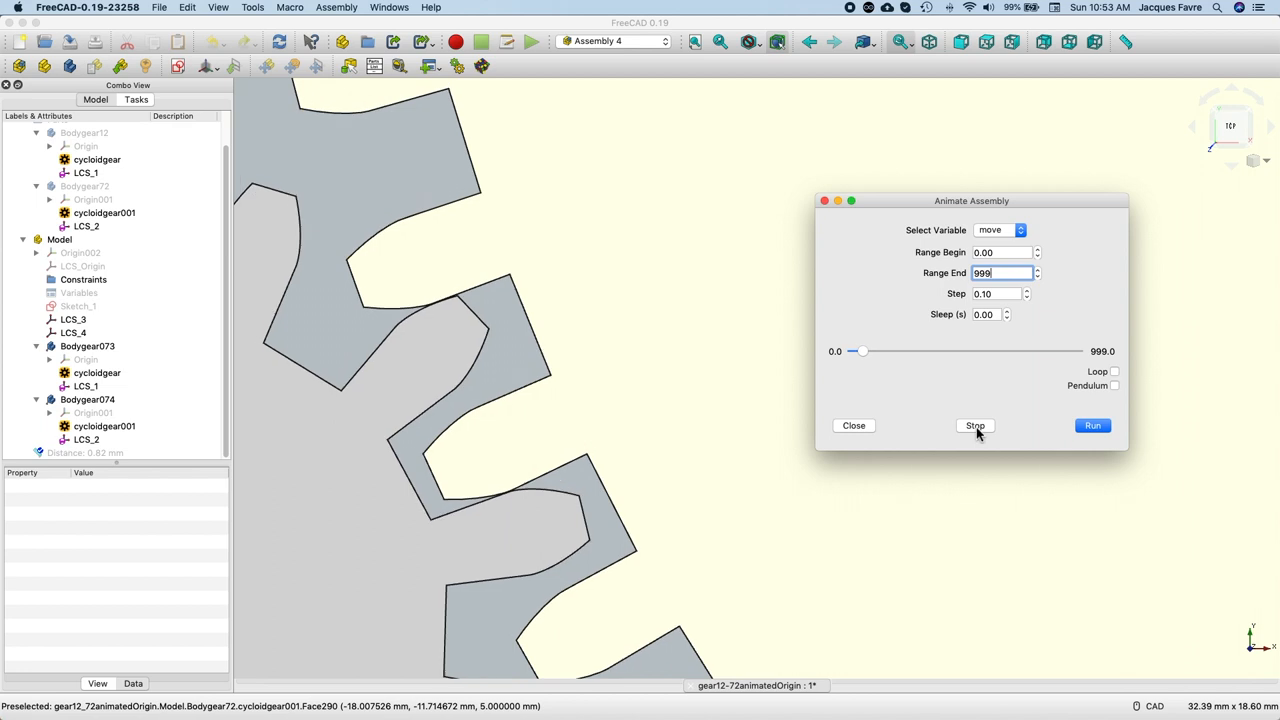
pyautogui.click(97, 372)
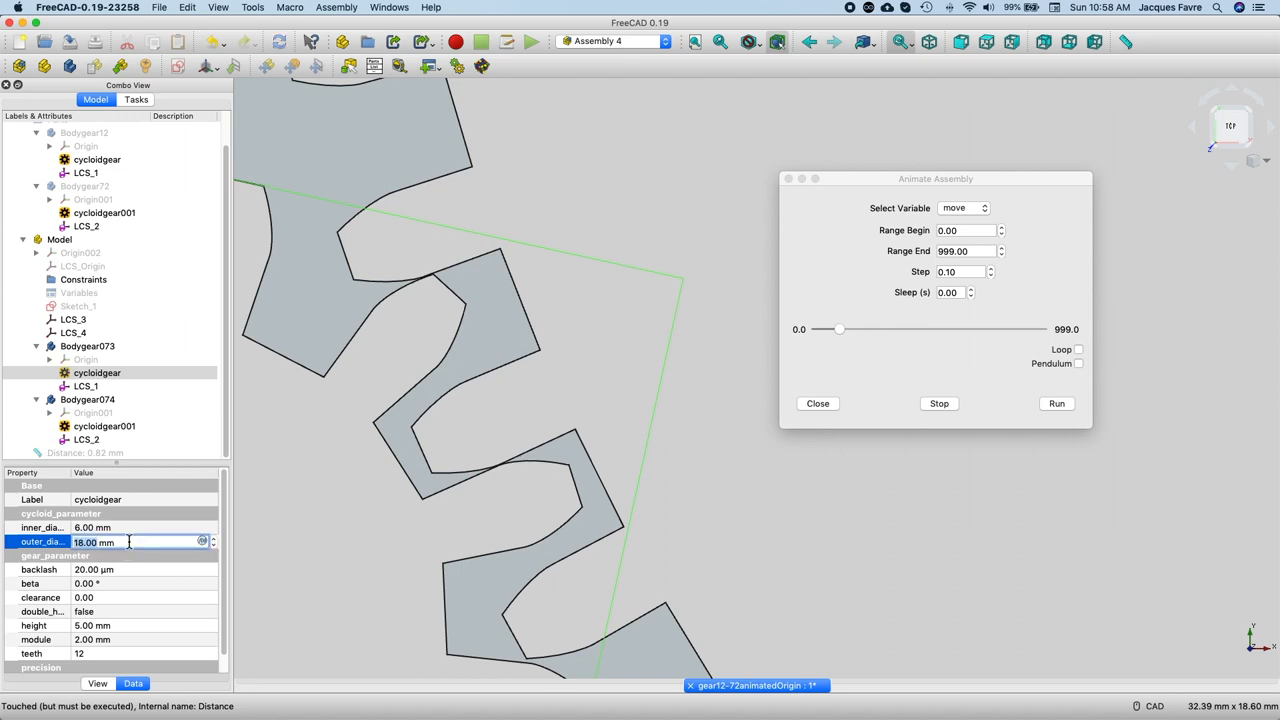
# - Reduce the 12-tooth gear's outer diameter, rerun the animation, and select cycloidgear001
pyautogui.write('9.00 mm')
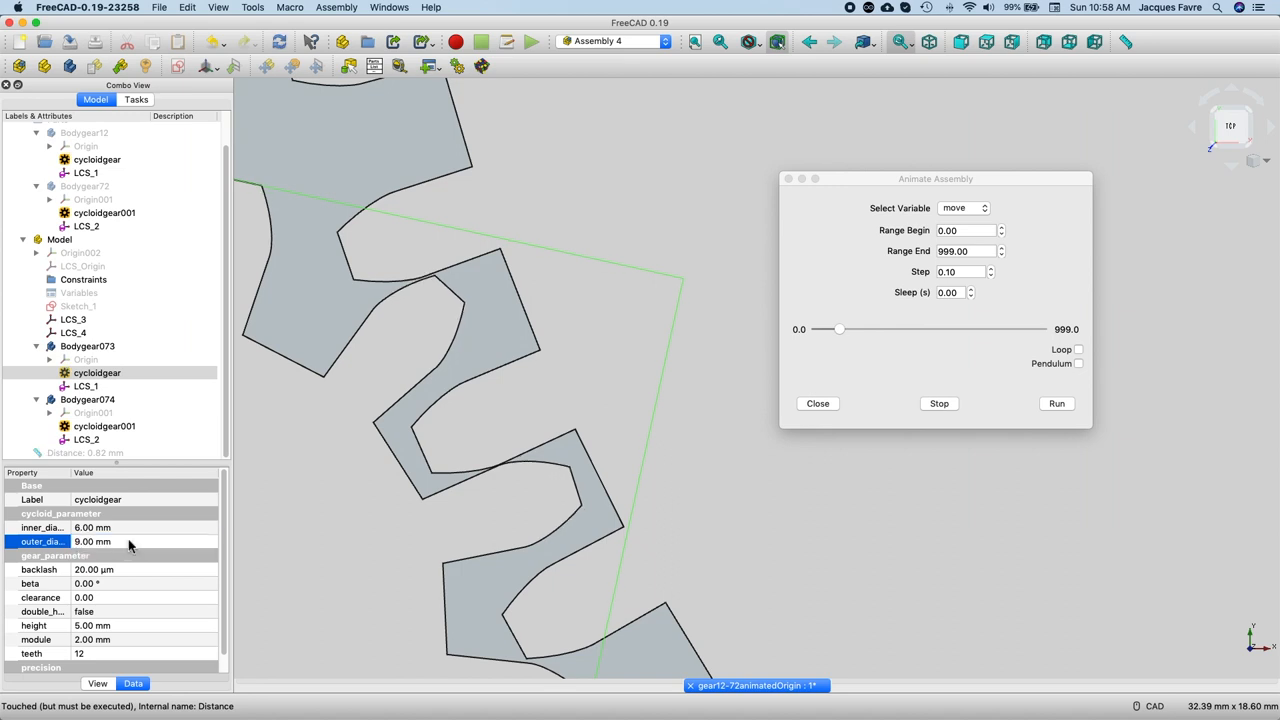
pyautogui.moveTo(128, 545)
pyautogui.write('6')
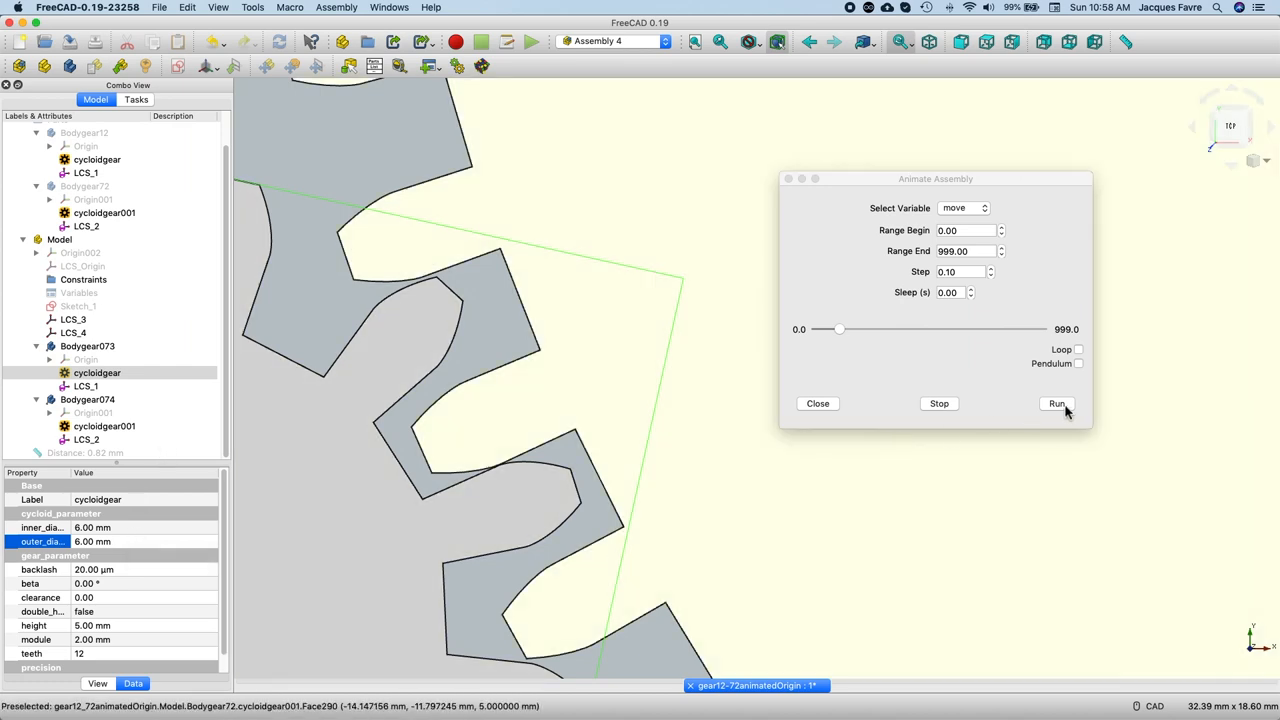
pyautogui.click(1057, 403)
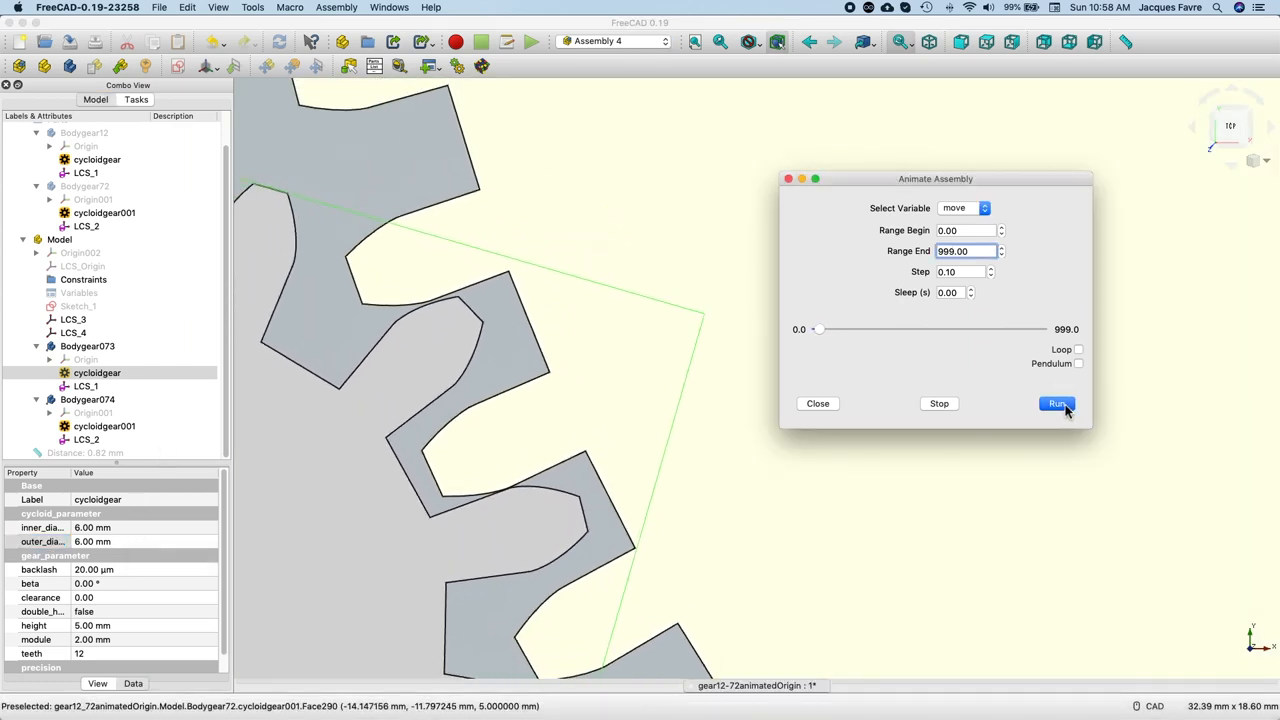
pyautogui.click(1057, 403)
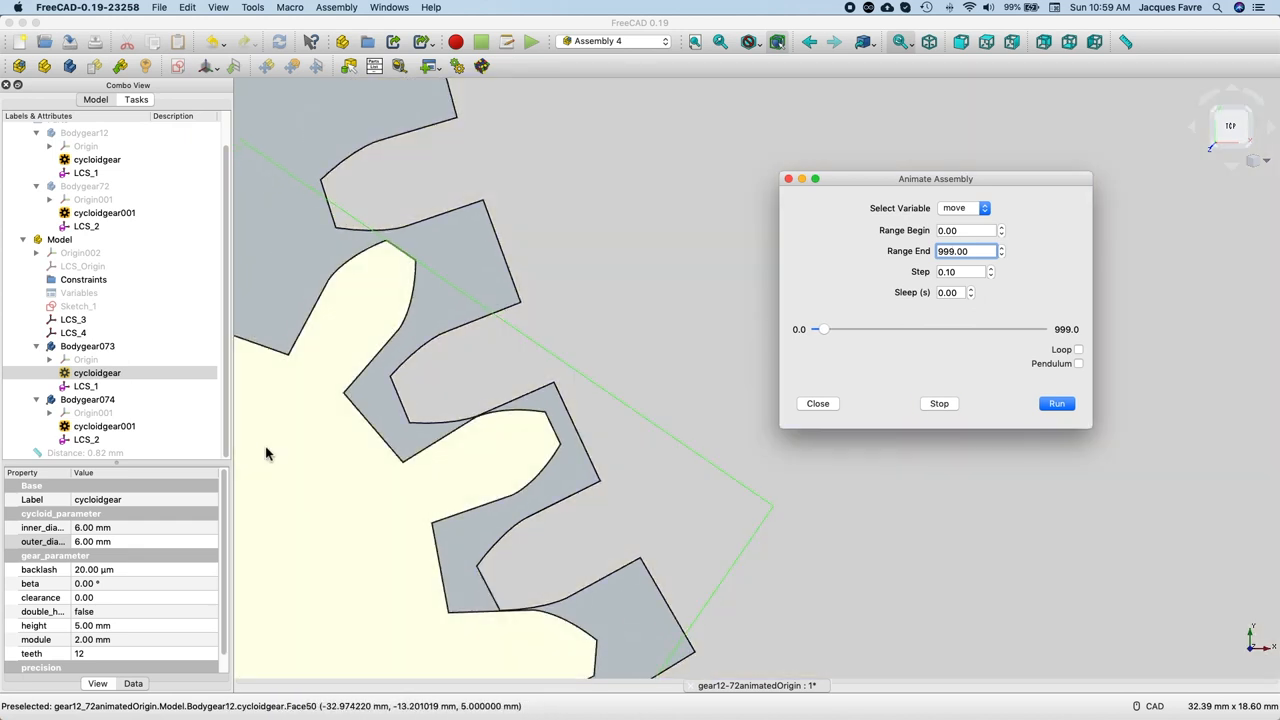
pyautogui.click(104, 425)
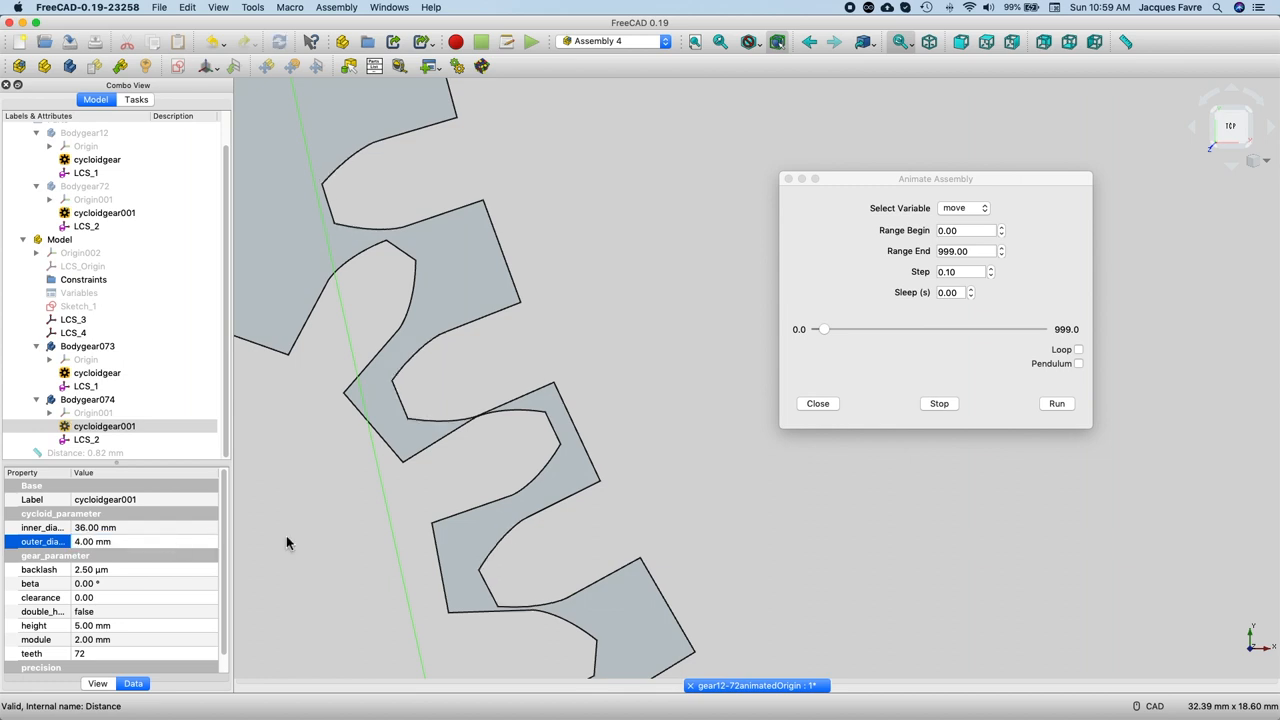
# - Replay the animation repeatedly, then show the 12-tooth gear's cycloid parameters
pyautogui.click(1056, 403)
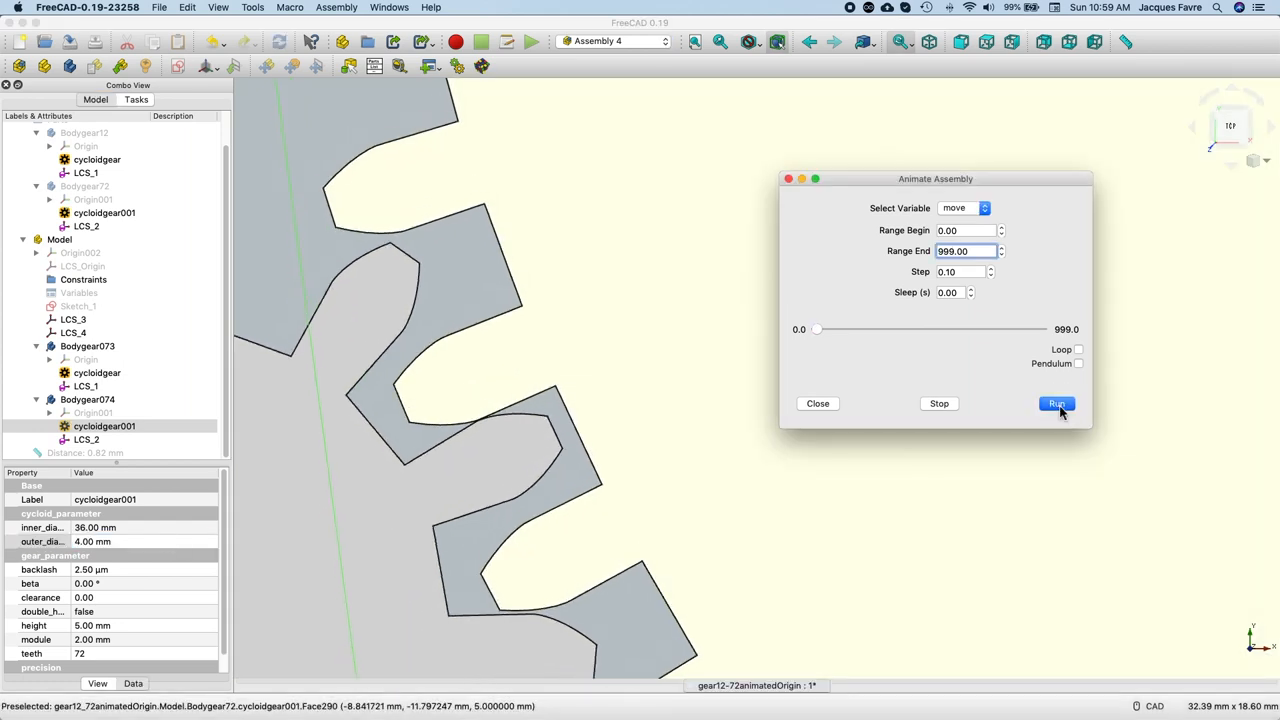
pyautogui.click(1056, 403)
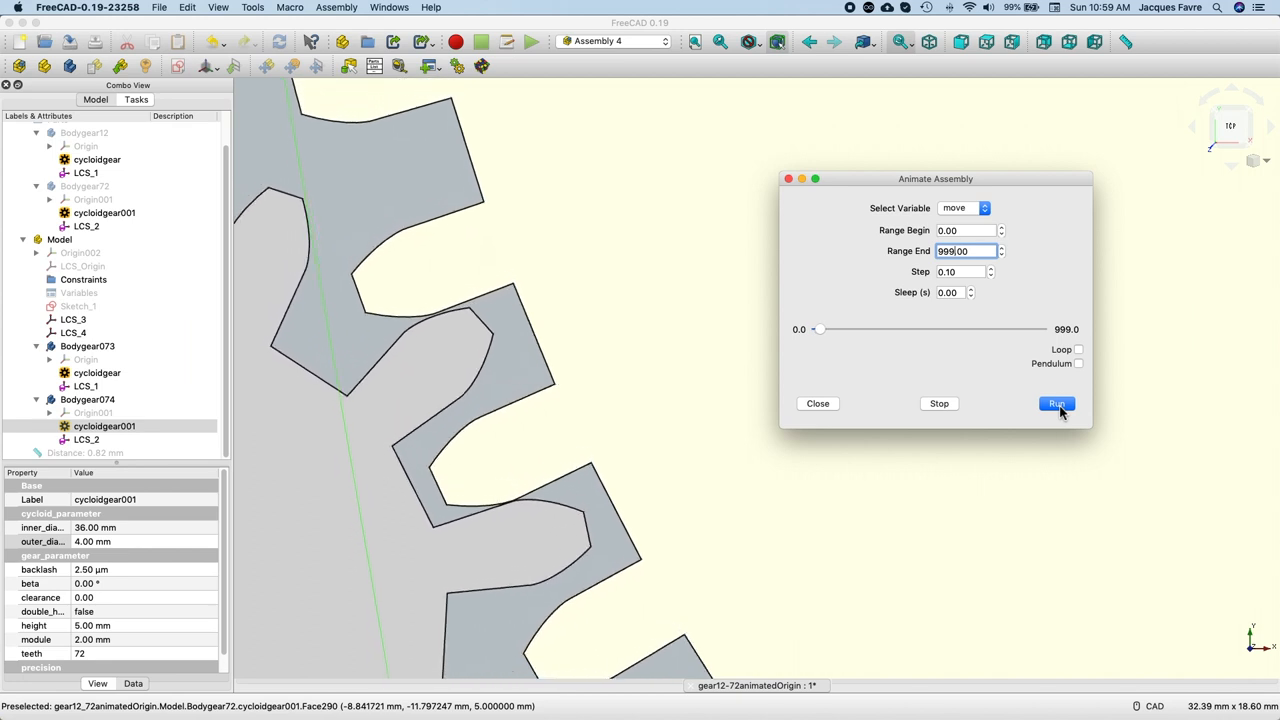
pyautogui.click(1056, 403)
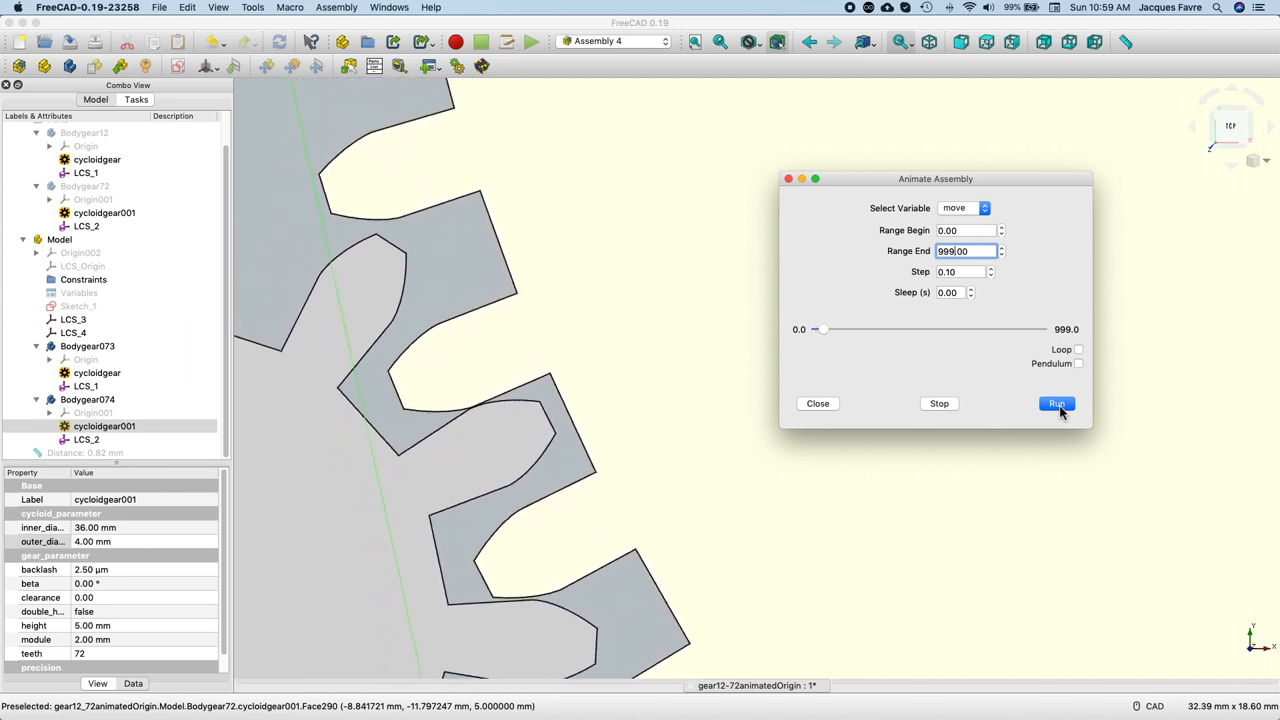
pyautogui.click(1056, 403)
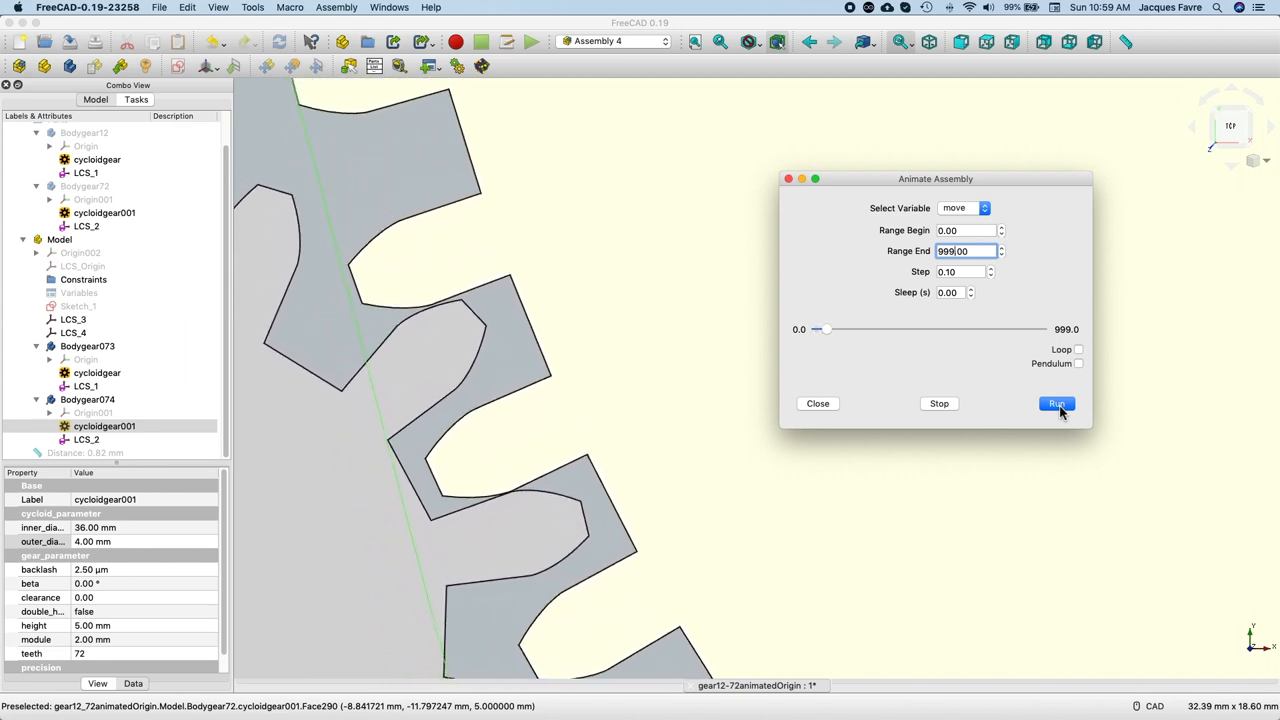
pyautogui.click(1056, 403)
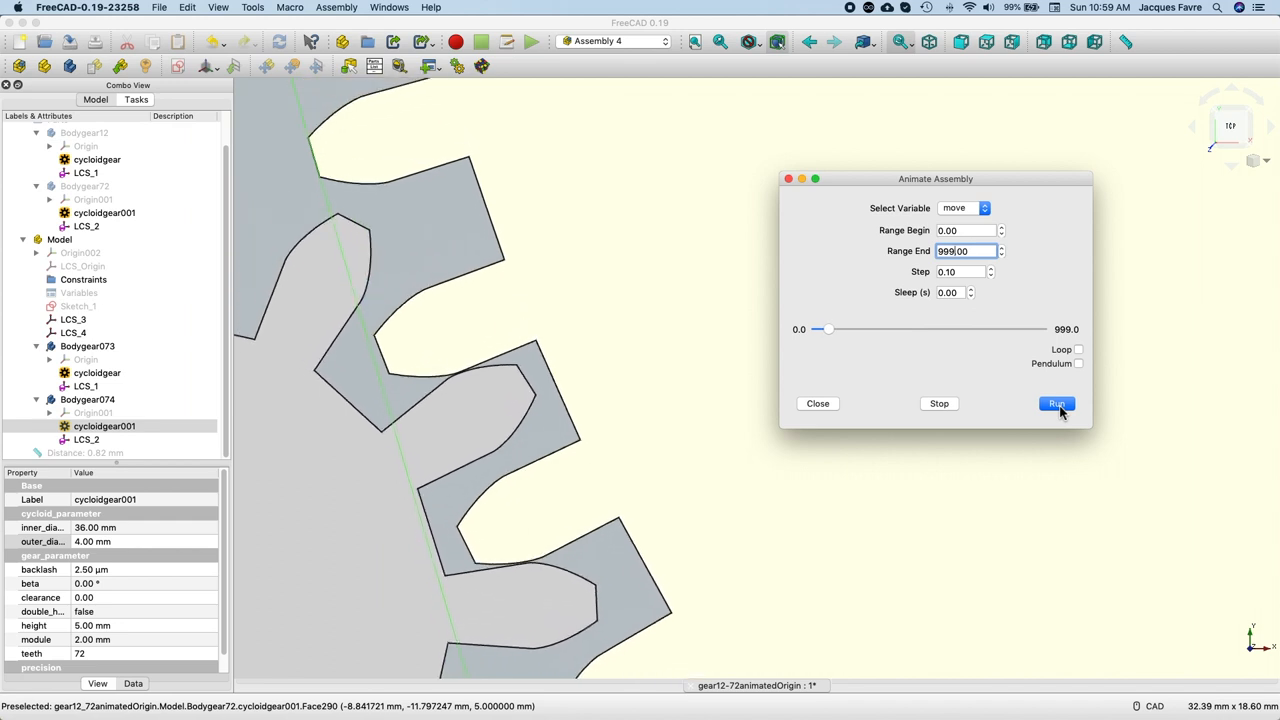
pyautogui.click(1056, 403)
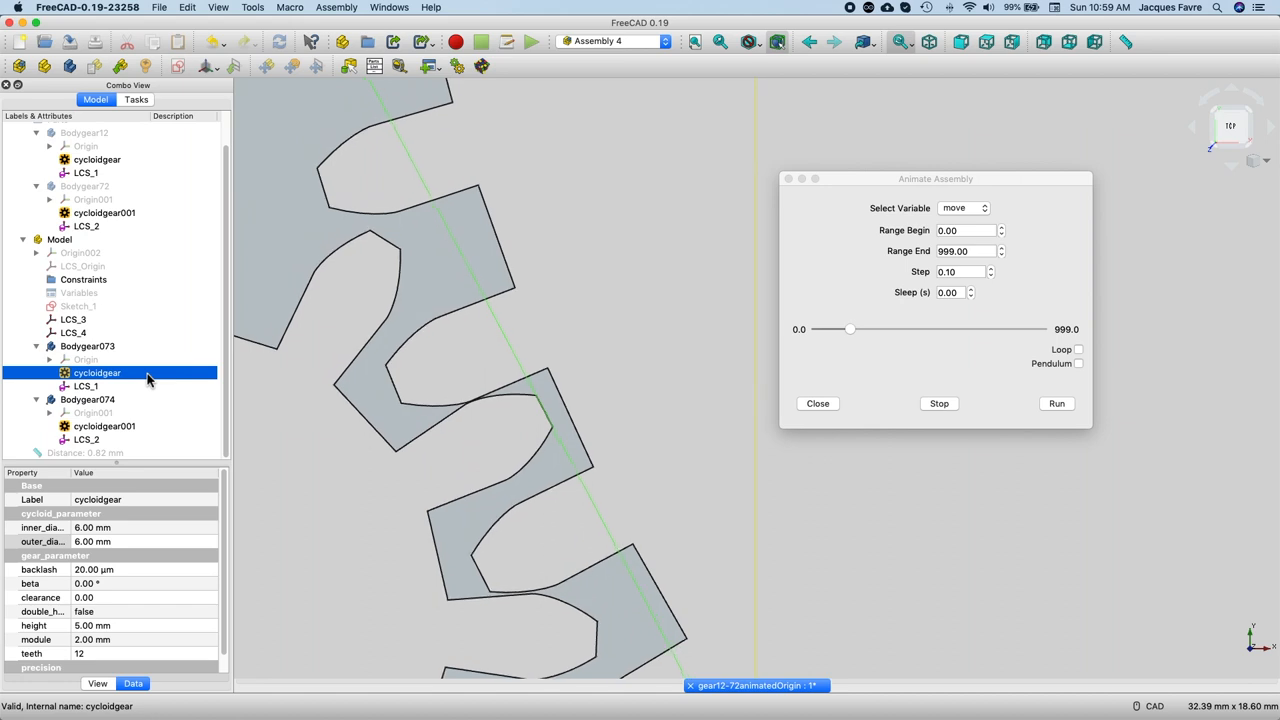
pyautogui.click(104, 426)
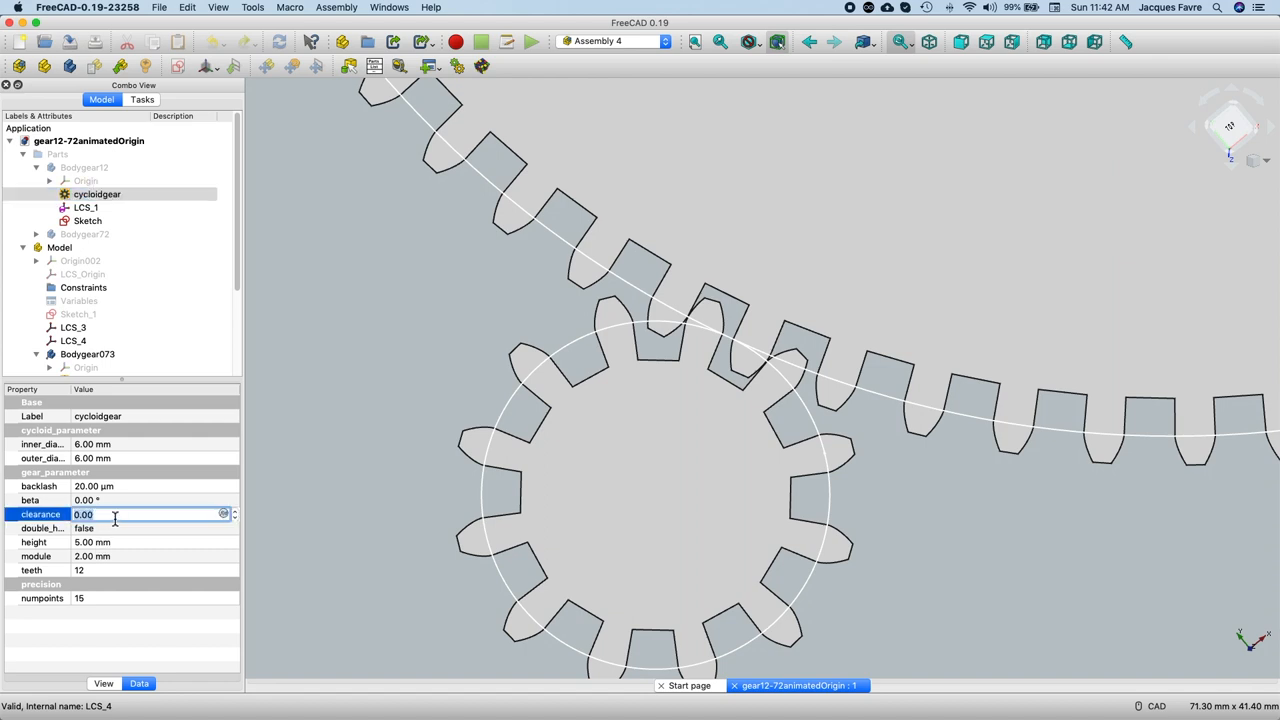
# - Set the 12-tooth gear's clearance to 0.50 and expand the 72-tooth gear body
pyautogui.write('0.50')
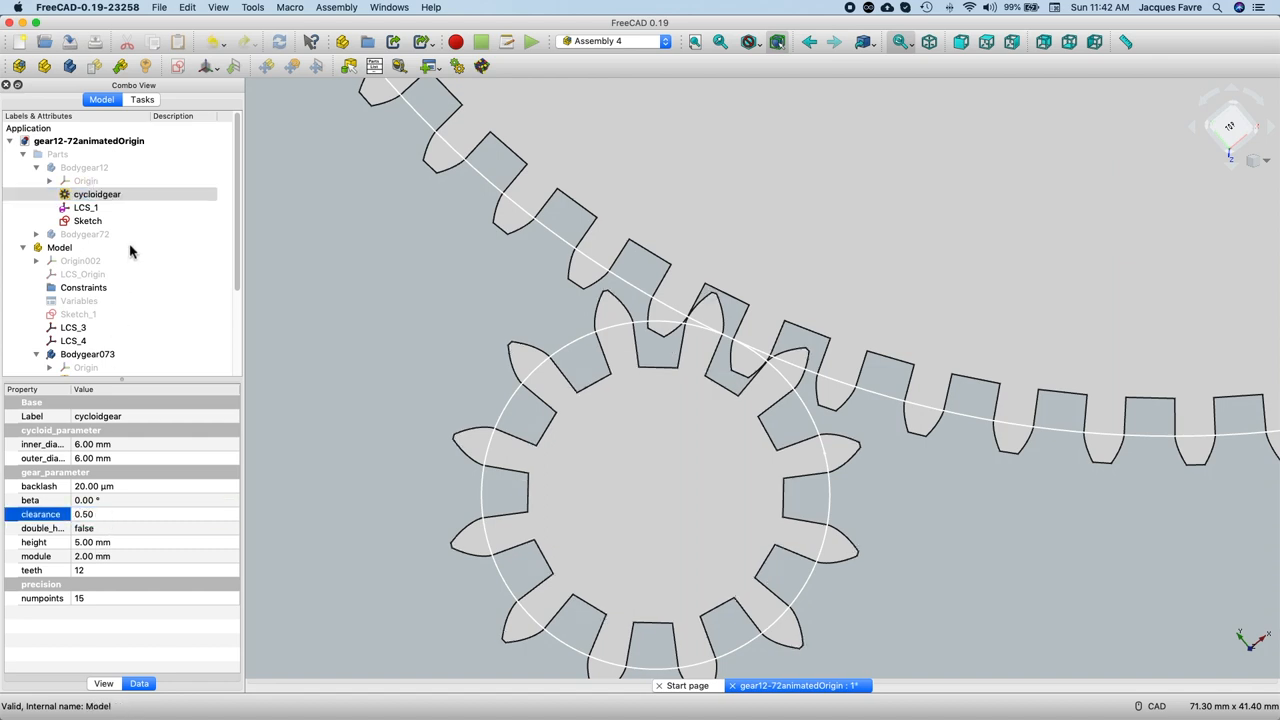
pyautogui.click(104, 260)
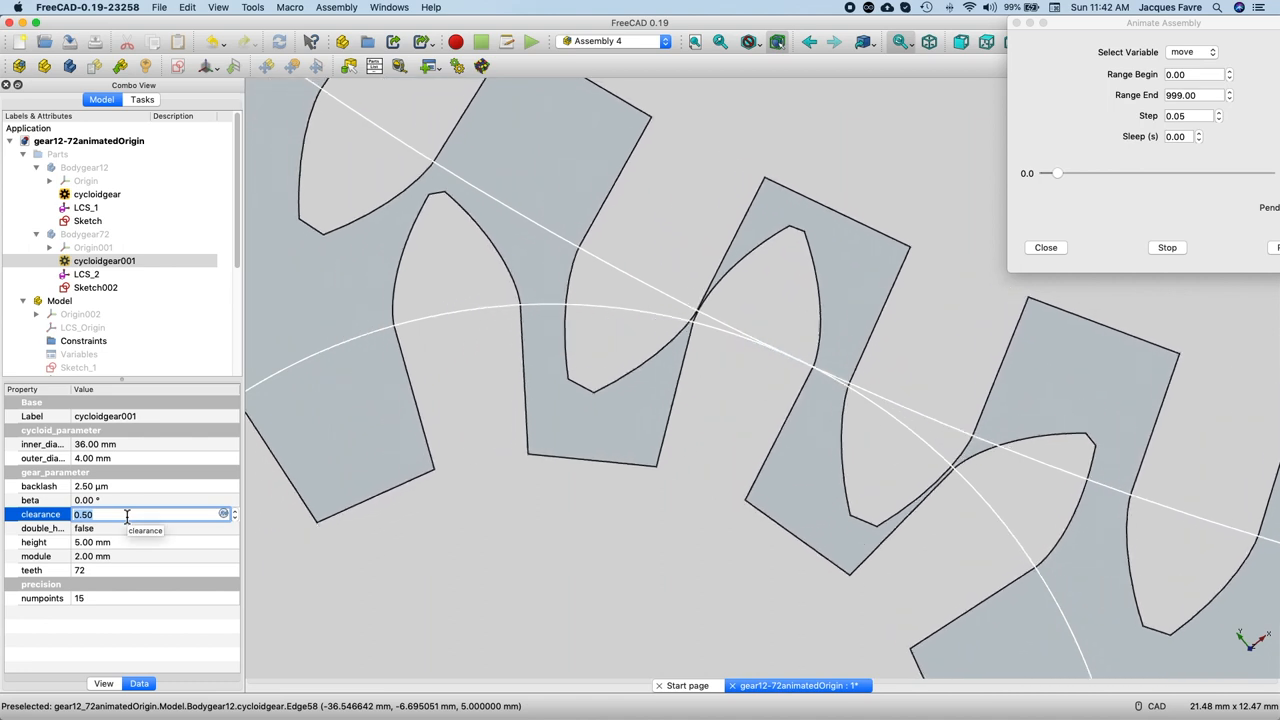
# - Set the 72-tooth gear's clearance to 0.8 and switch to the 2GearAnimationEnd document
pyautogui.write('.8')
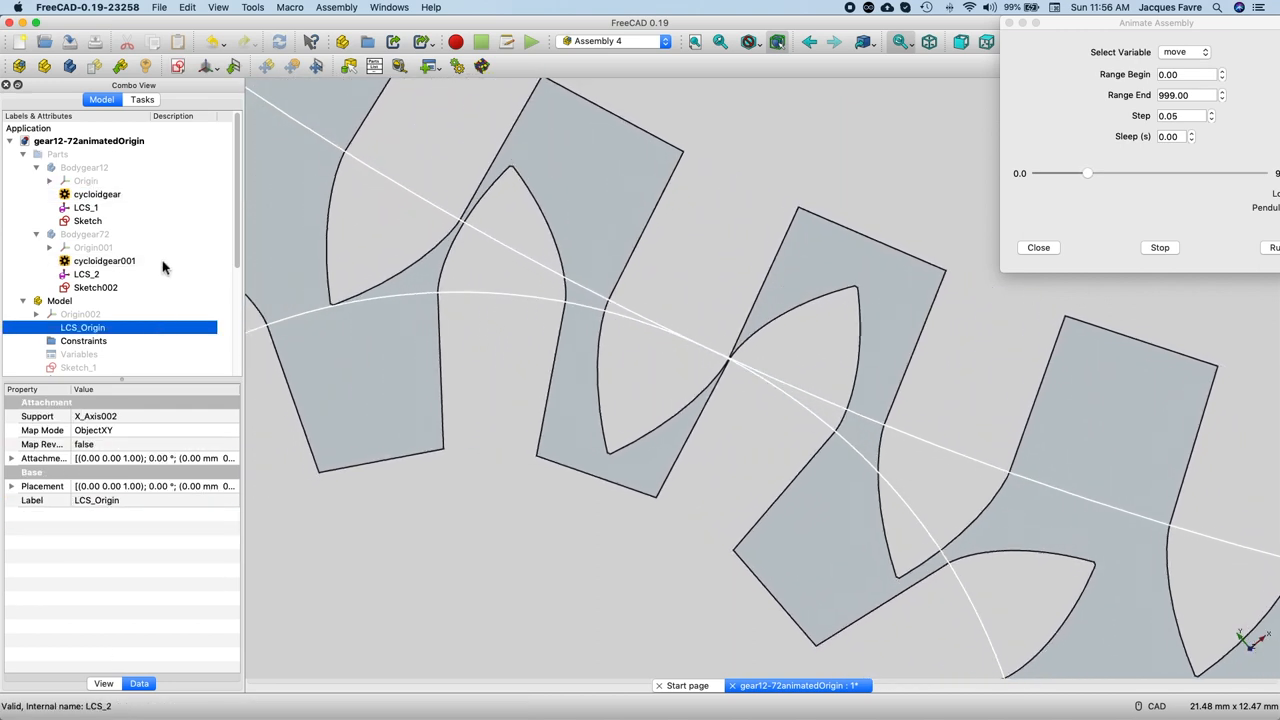
pyautogui.click(97, 194)
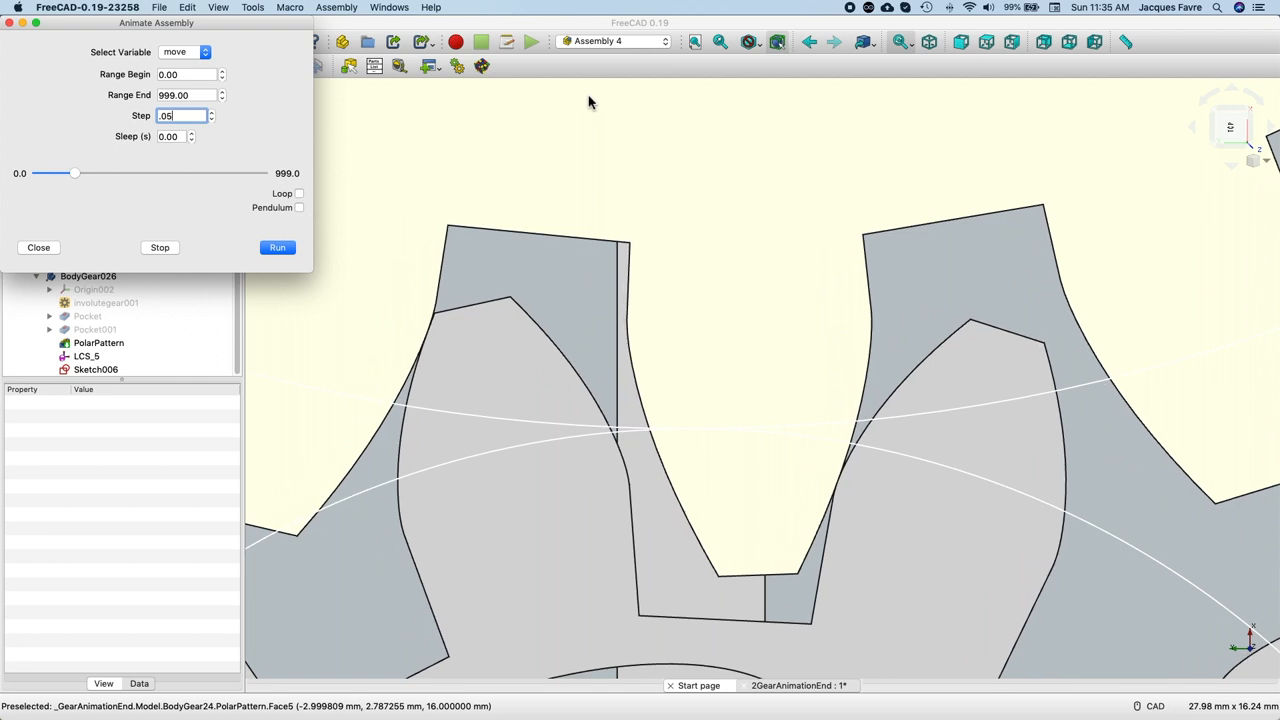
# - Return to gear12-72animatedOrigin and run the assembly animation of the 12- and 72-tooth gears
pyautogui.click(277, 247)
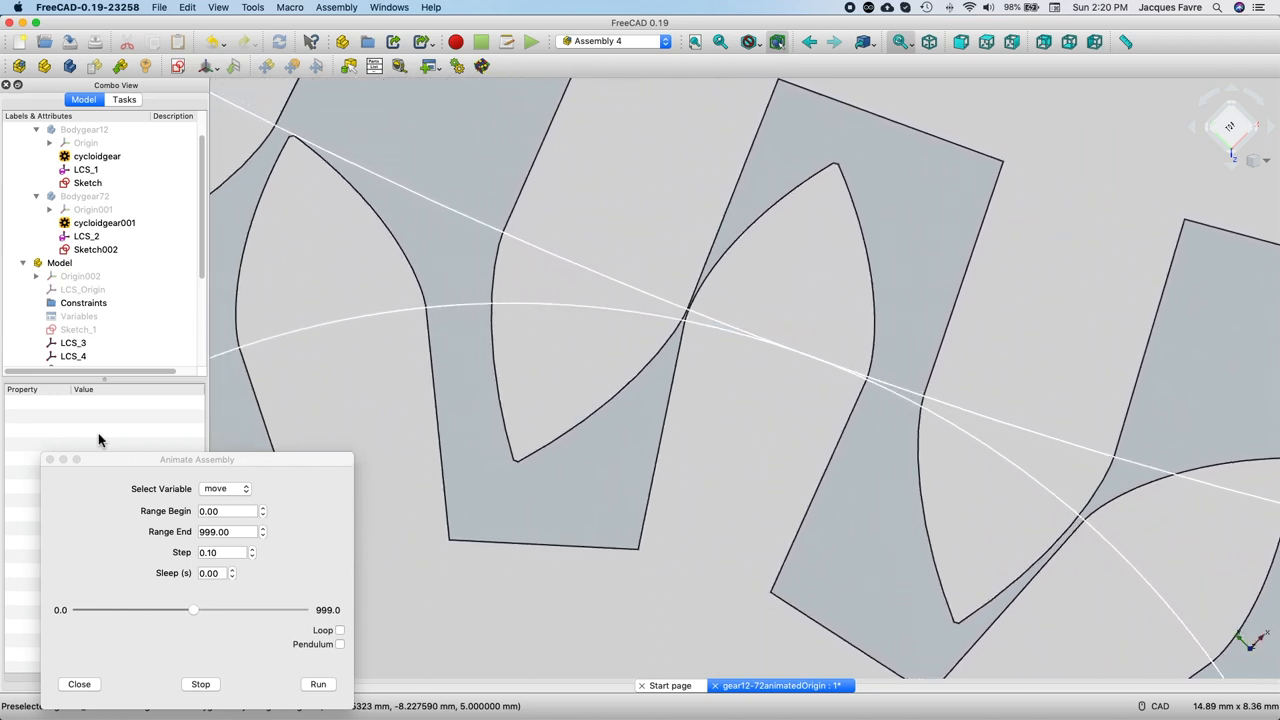
pyautogui.click(318, 684)
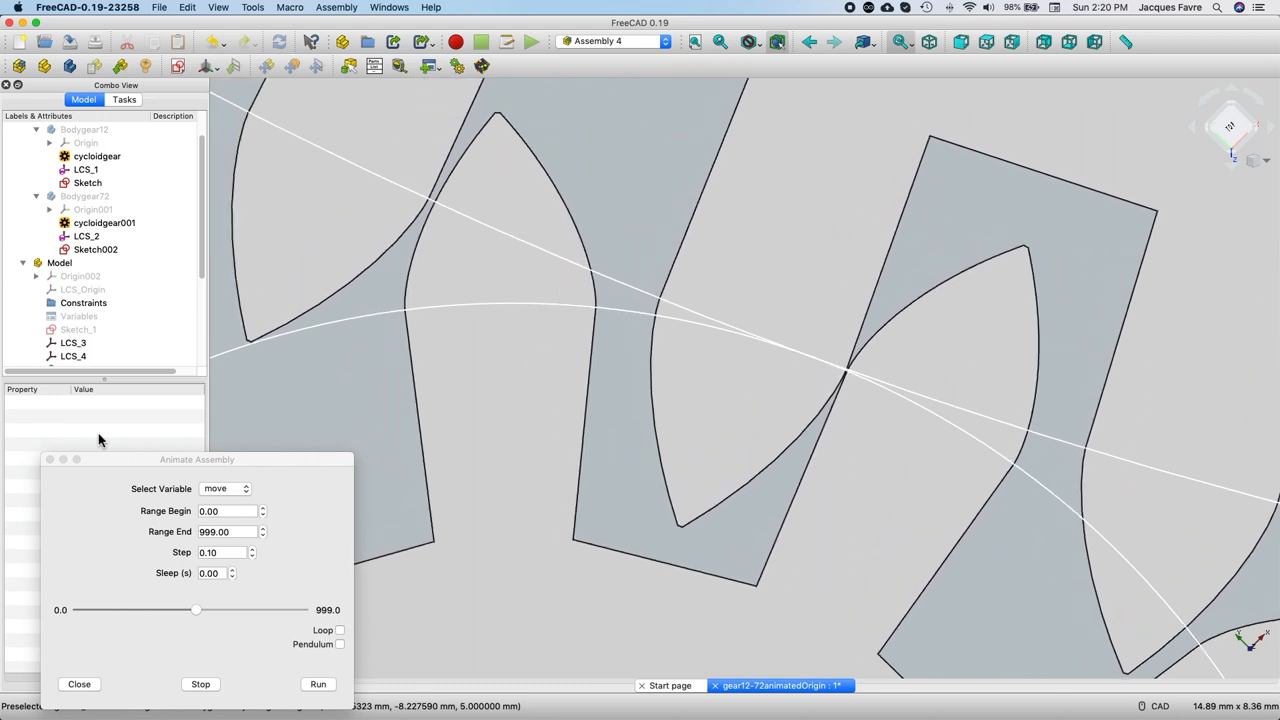